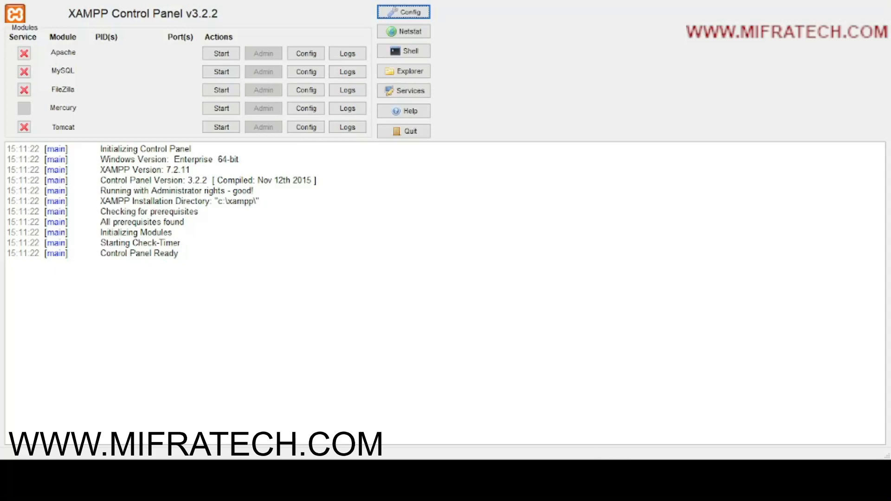
mouse_move(352, 26)
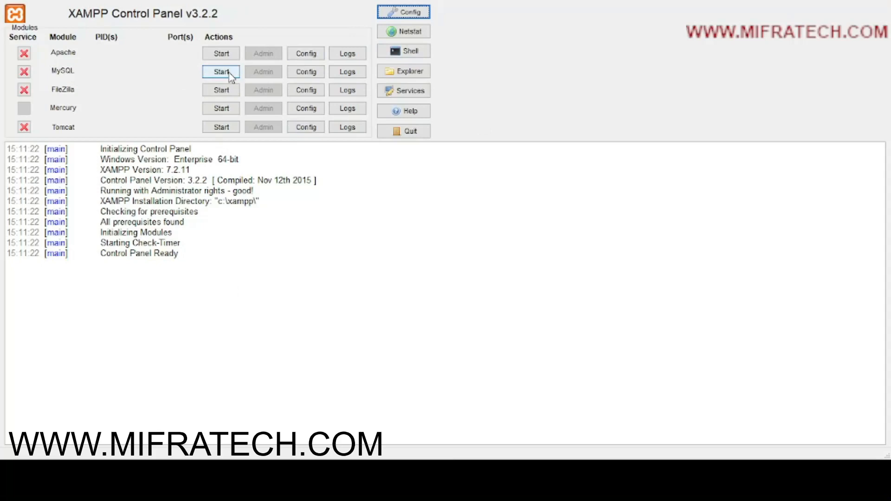
- Start MySQL and Apache in XAMPP, then open phpMyAdmin through MySQL's Admin button
left_click(221, 71)
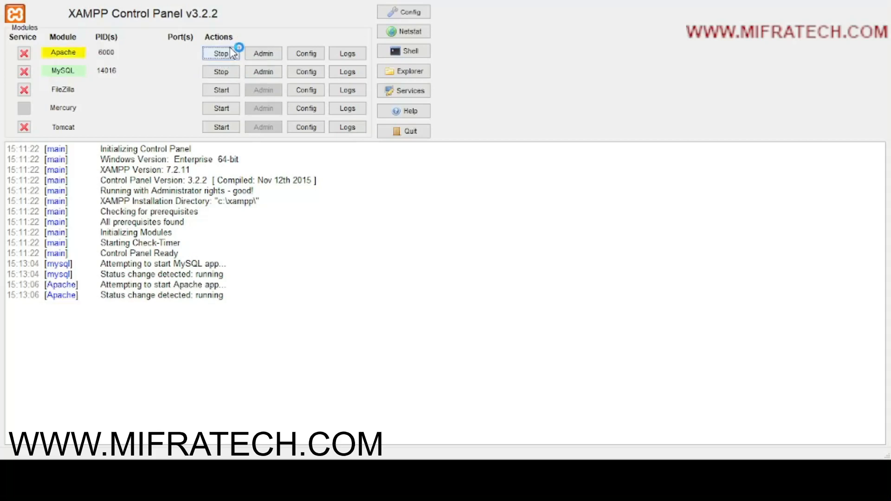
left_click(220, 53)
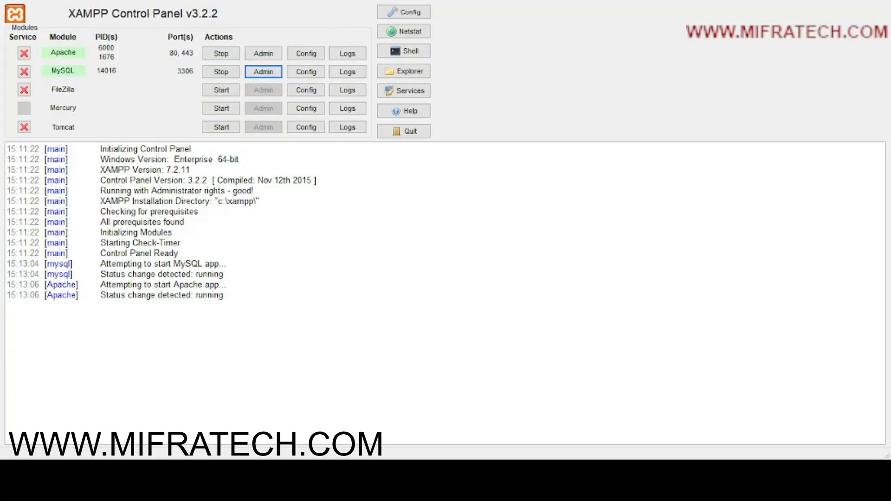
left_click(263, 72)
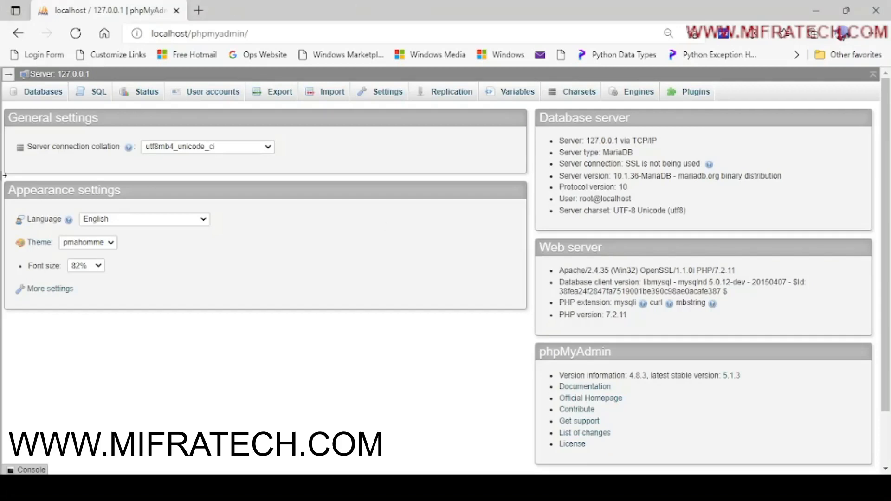
mouse_move(111, 429)
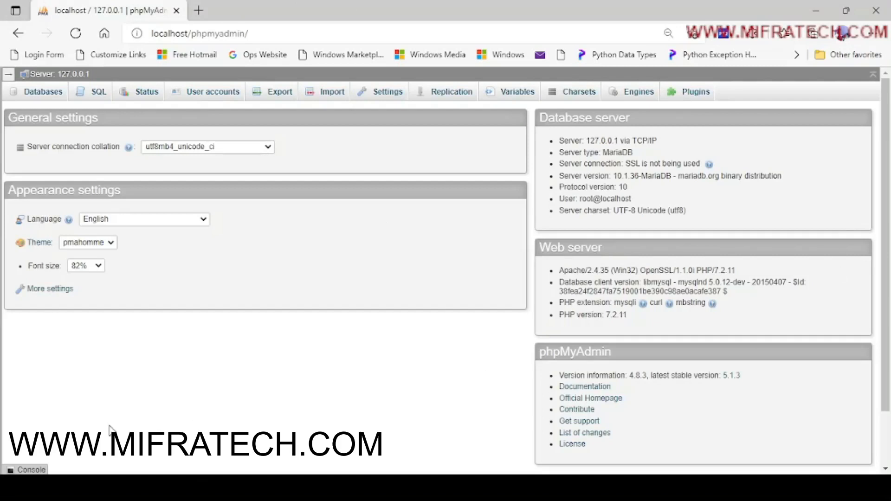
mouse_move(805, 226)
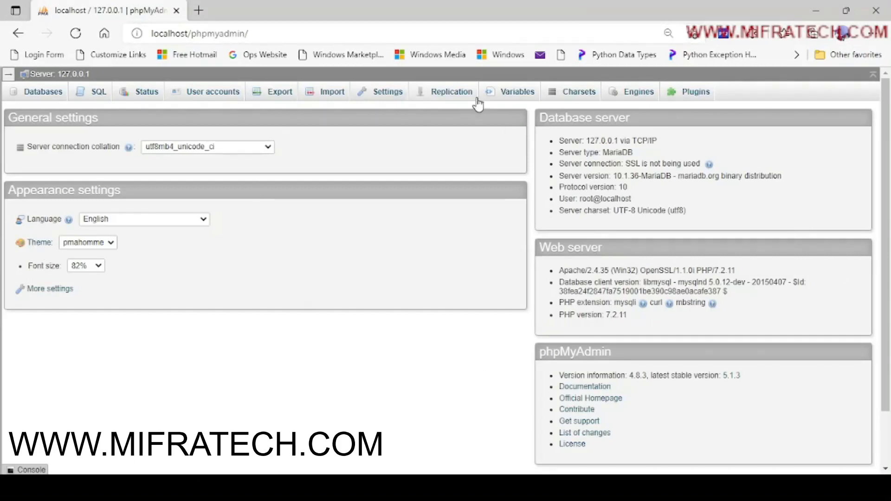
mouse_move(579, 289)
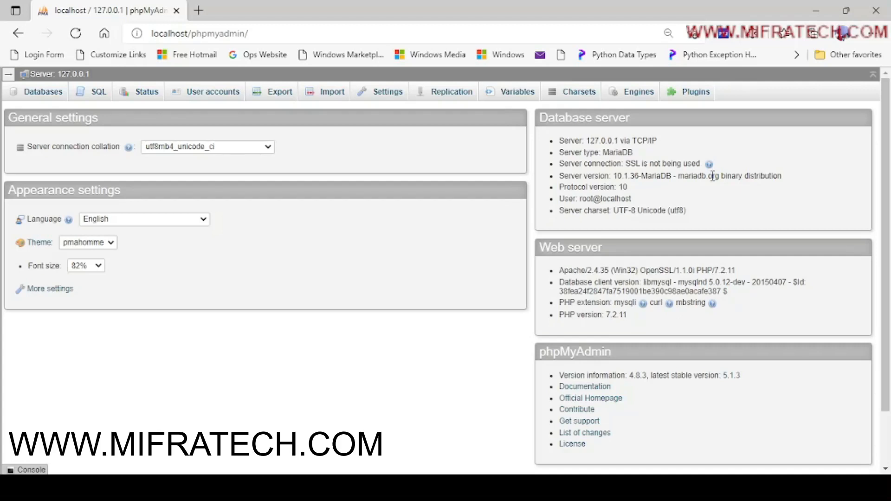
mouse_move(357, 155)
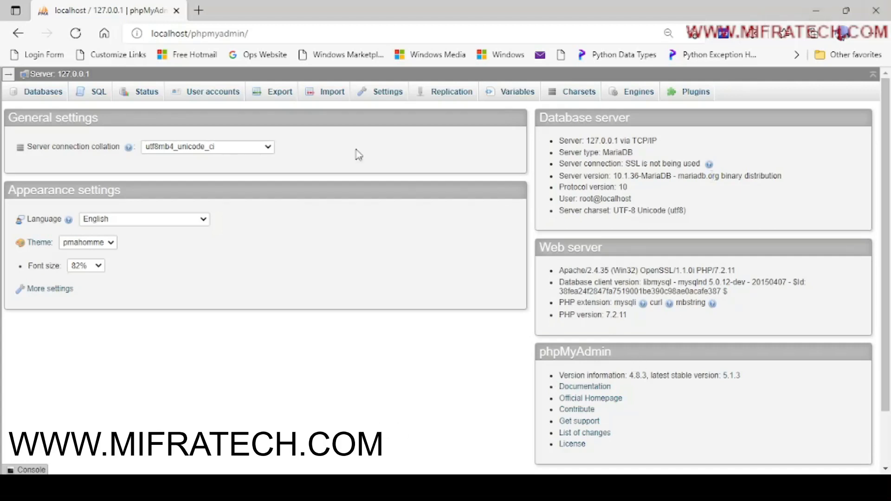
mouse_move(502, 472)
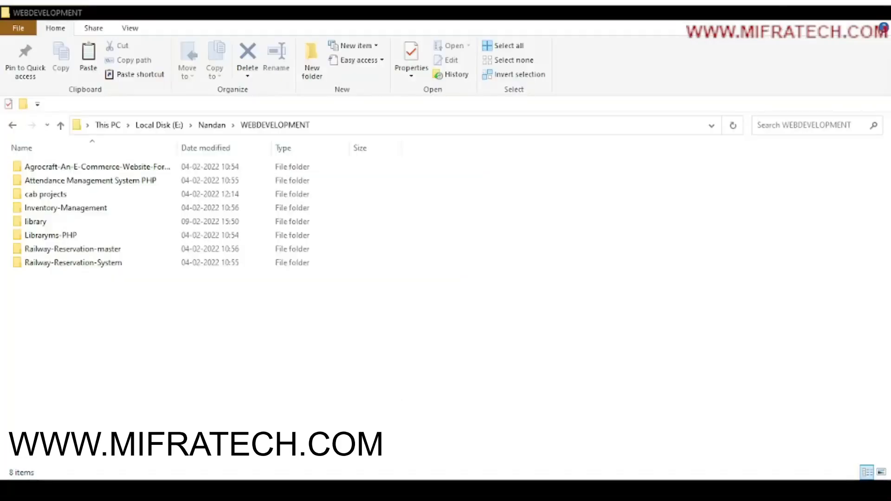
mouse_move(72, 305)
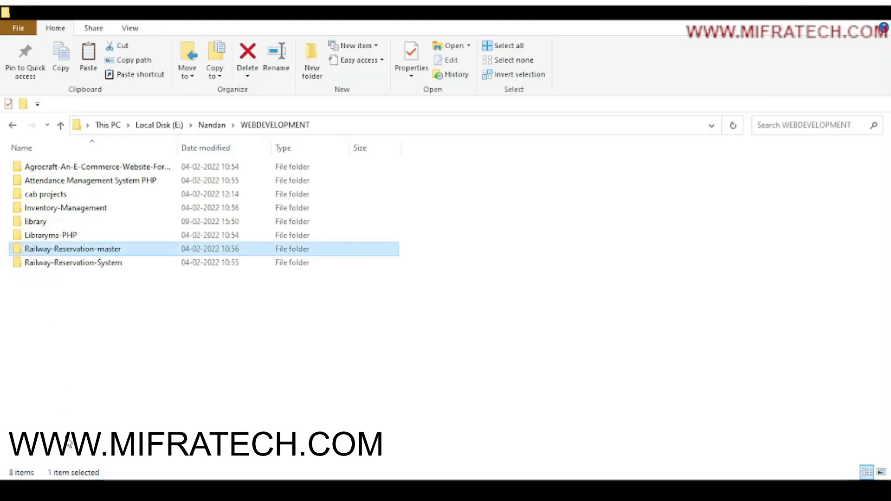
mouse_move(117, 144)
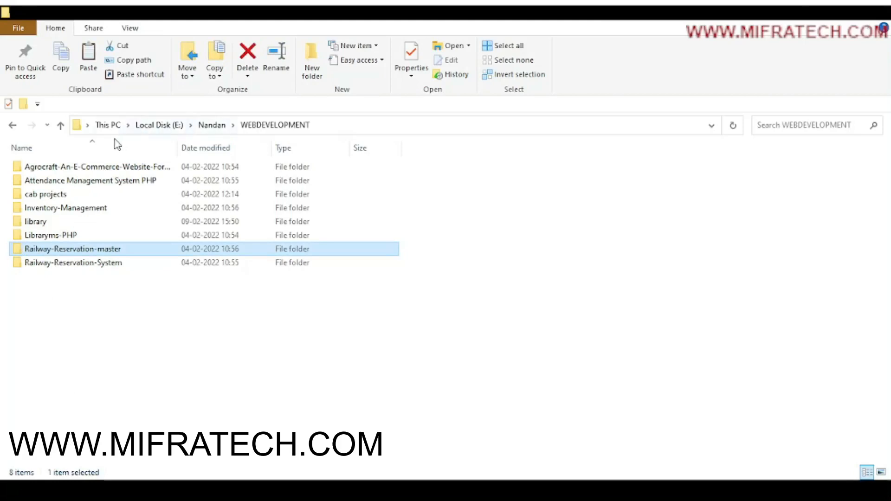
- Browse from This PC through Local Disk (C:) and xampp into the htdocs folder
left_click(106, 125)
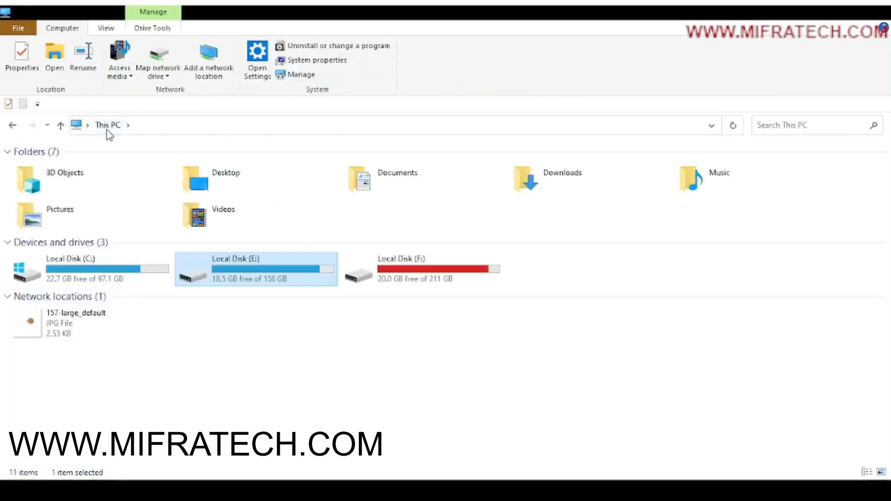
left_click(69, 279)
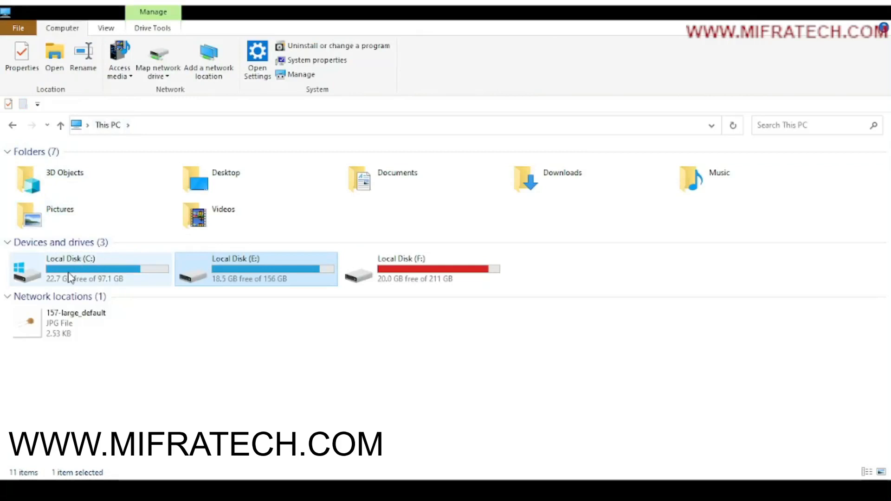
double_click(108, 269)
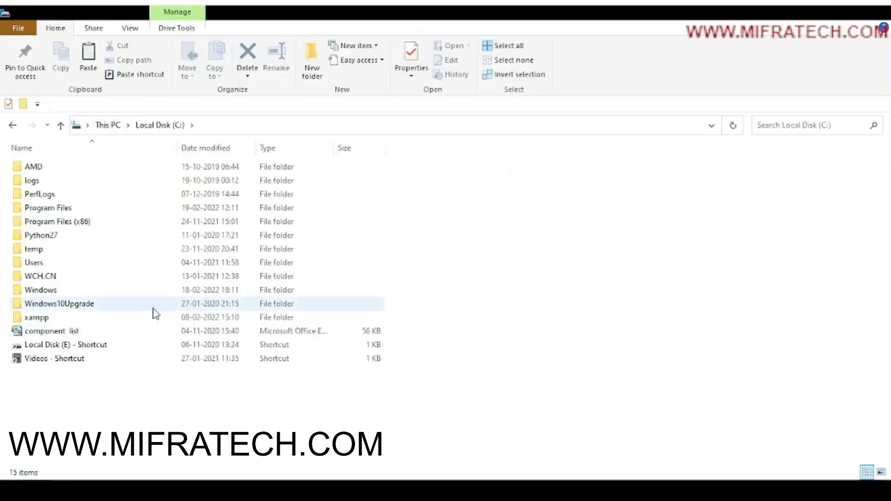
left_click(37, 317)
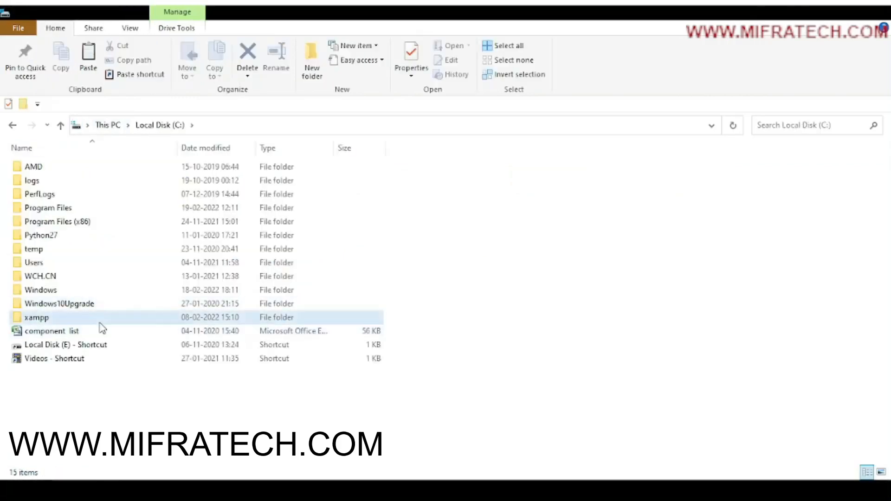
double_click(37, 317)
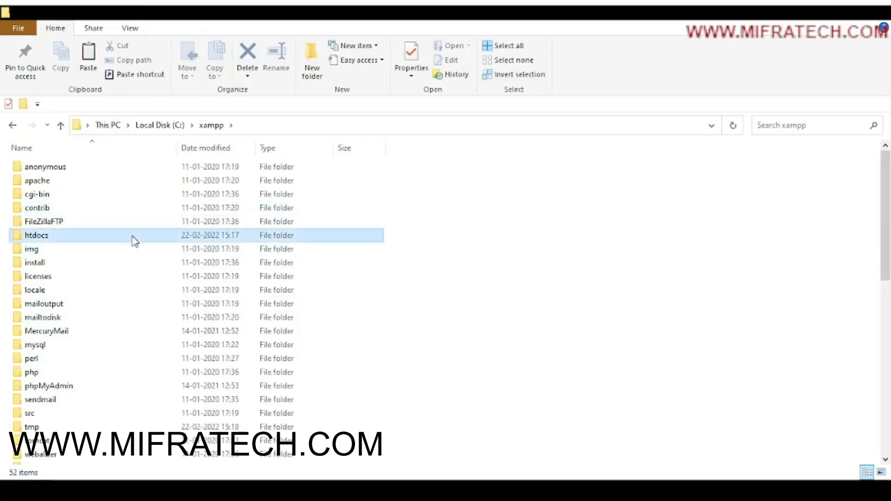
double_click(36, 235)
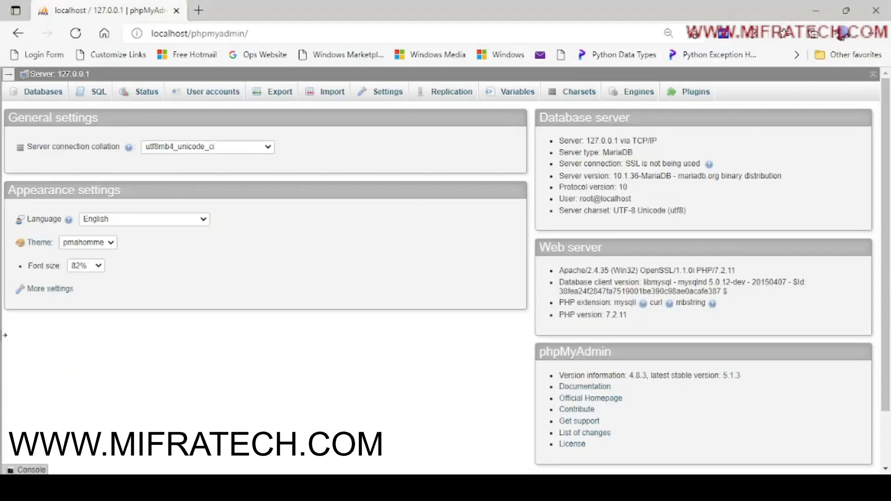
mouse_move(352, 25)
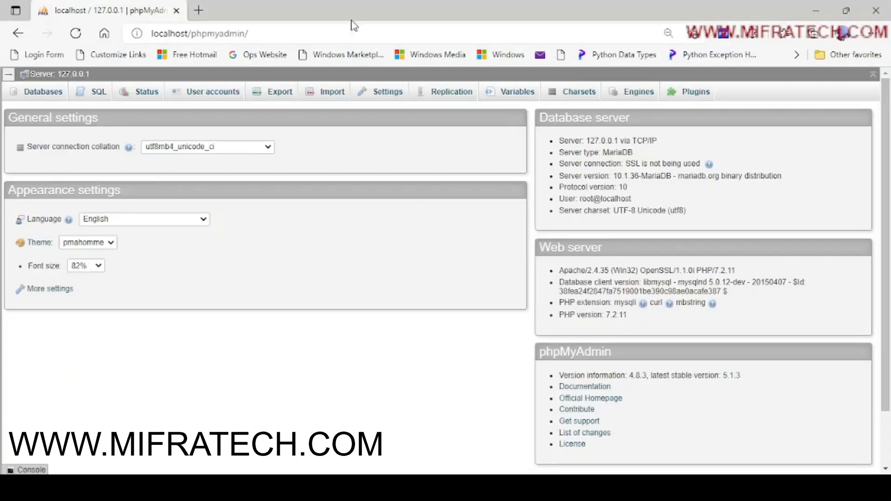
mouse_move(229, 102)
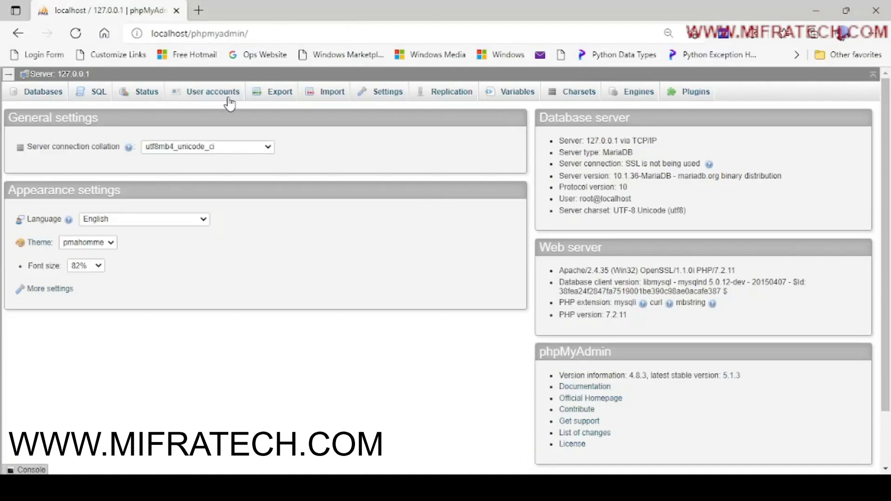
mouse_move(118, 101)
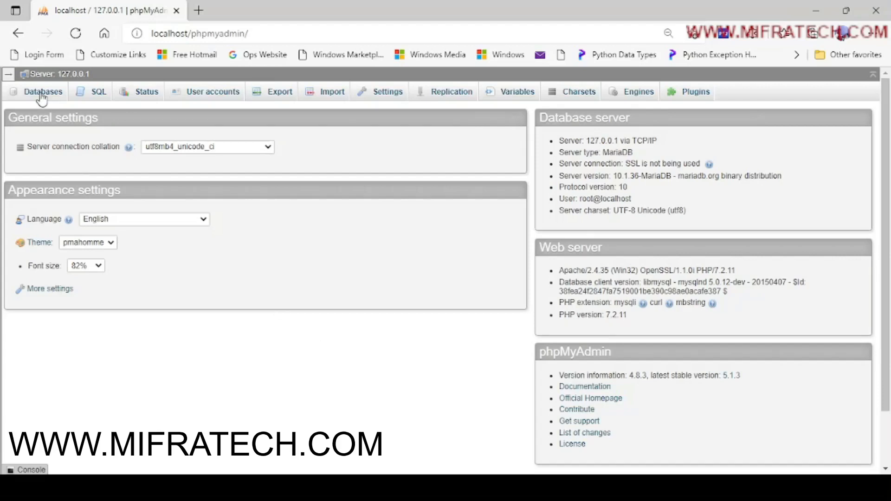
- Create an empty database named railway_reservation from phpMyAdmin's Databases tab
left_click(42, 92)
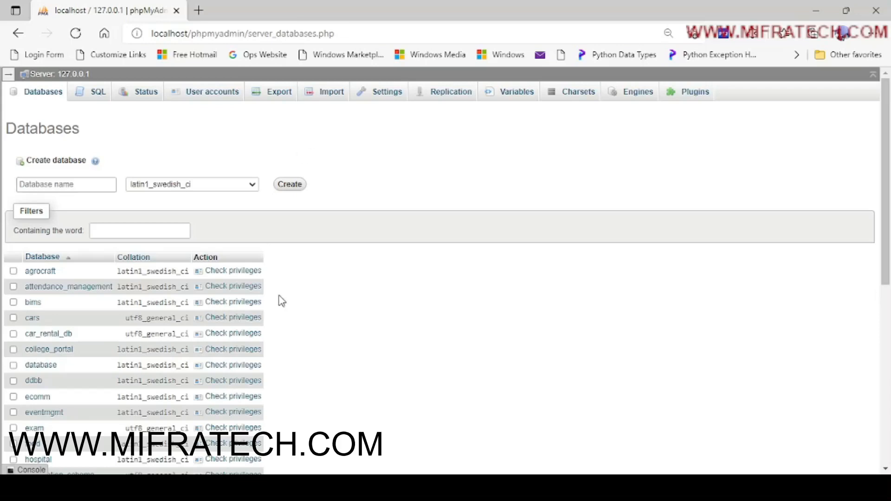
mouse_move(44, 240)
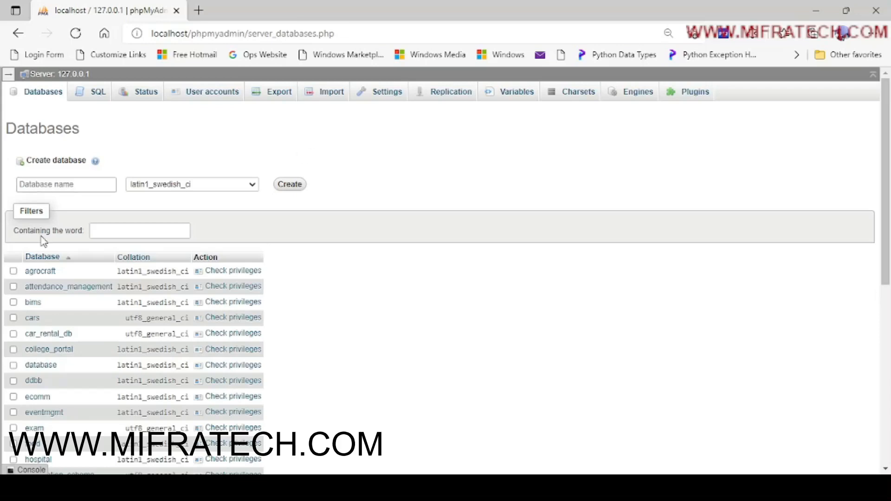
left_click(66, 183)
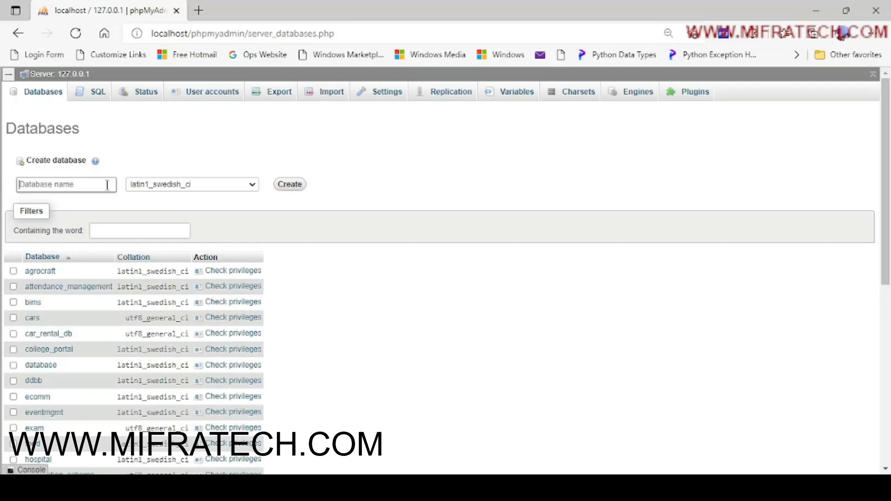
type("railway_reservation")
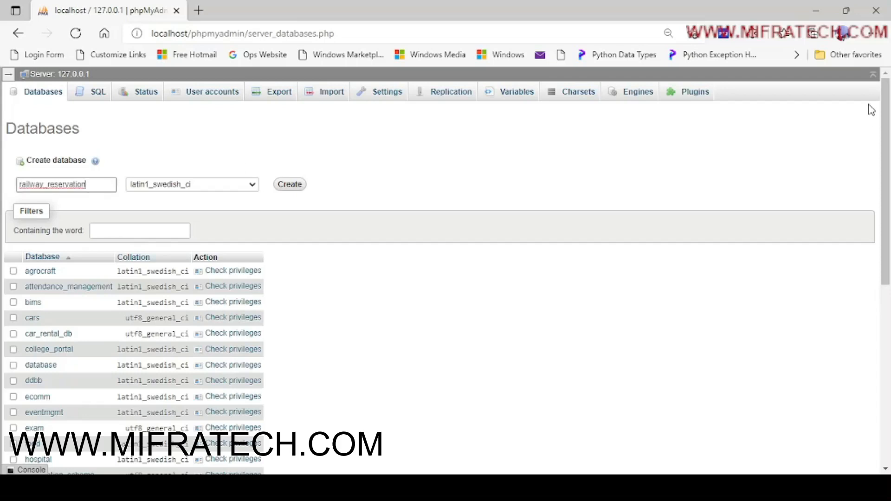
mouse_move(292, 197)
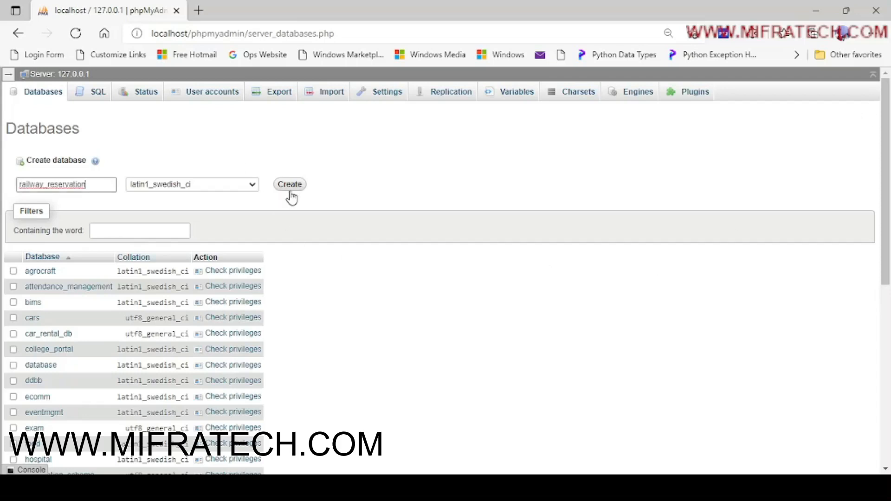
left_click(289, 184)
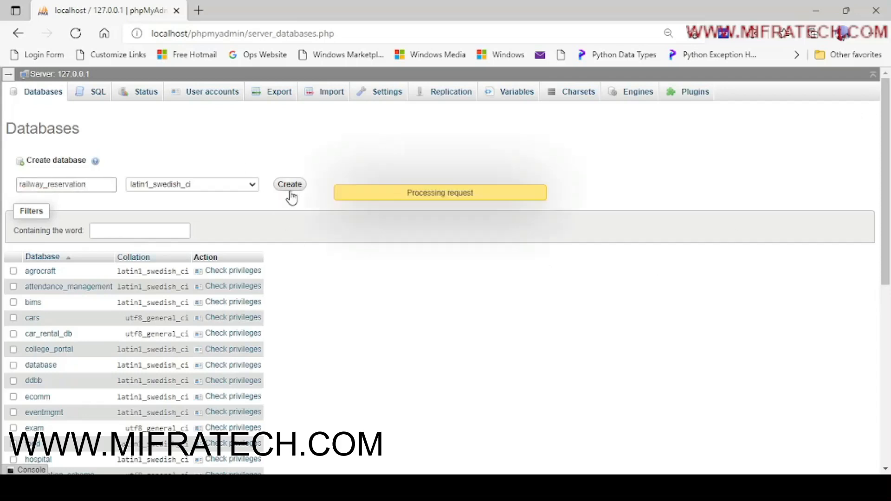
left_click(289, 185)
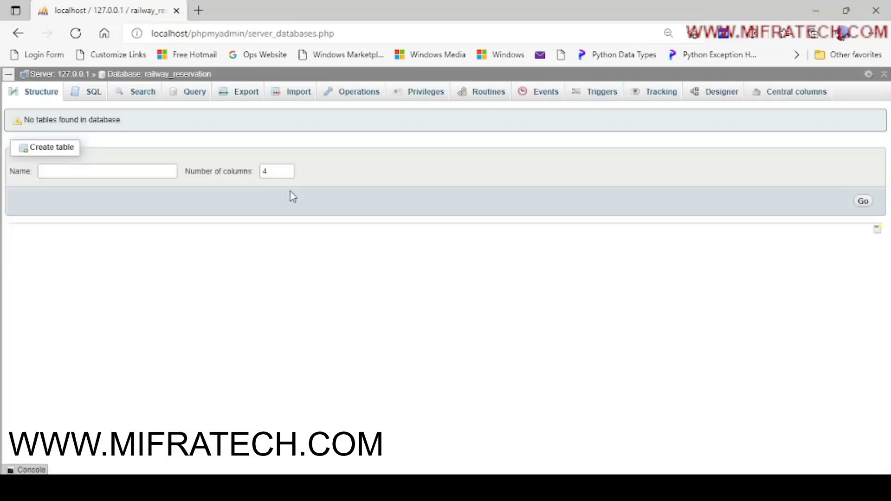
mouse_move(32, 219)
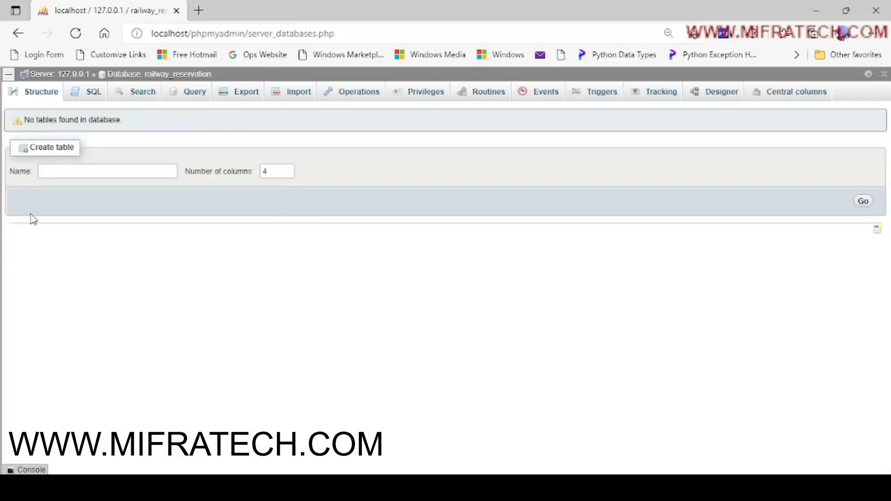
mouse_move(157, 239)
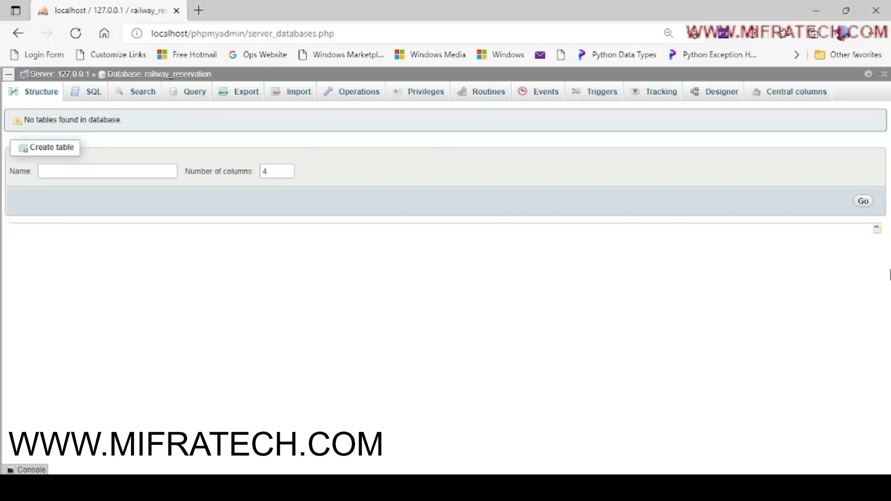
mouse_move(294, 102)
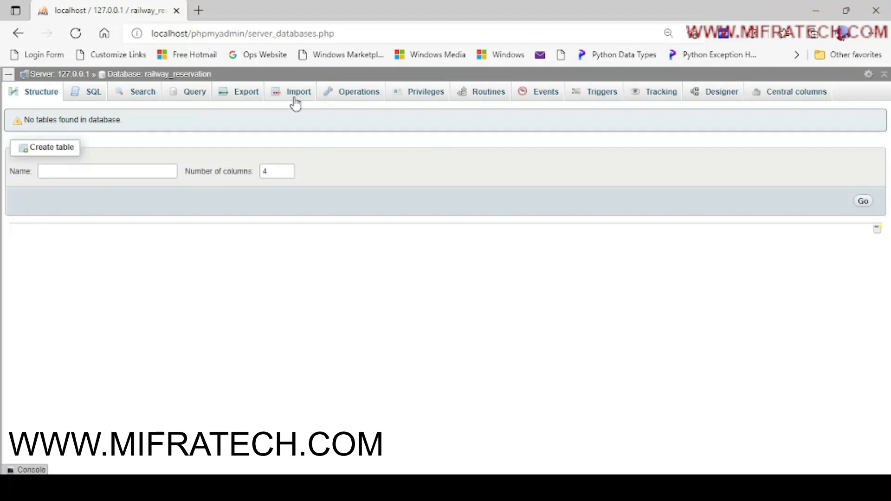
- Import railway_reservation.sql into the railway_reservation database, executing 48 queries
left_click(298, 91)
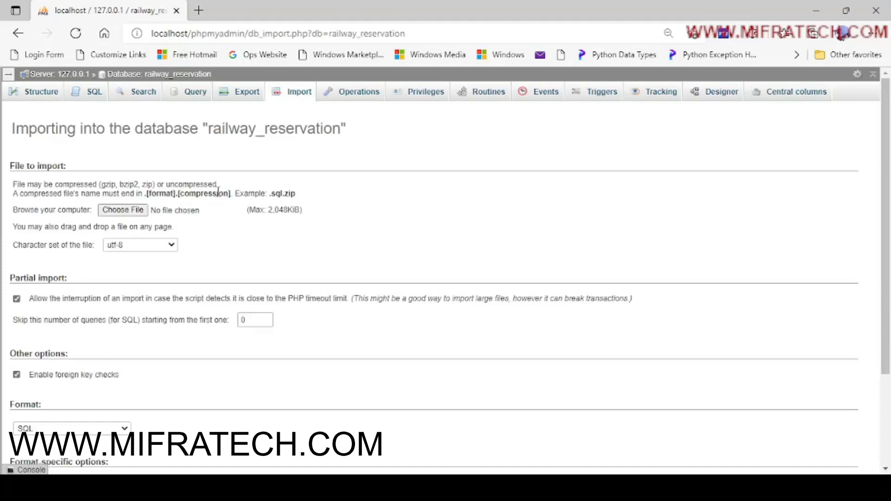
mouse_move(33, 177)
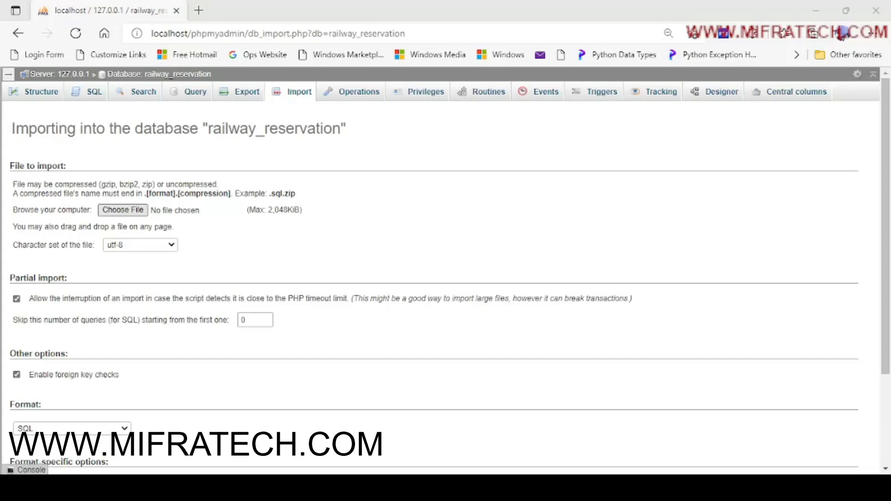
left_click(123, 210)
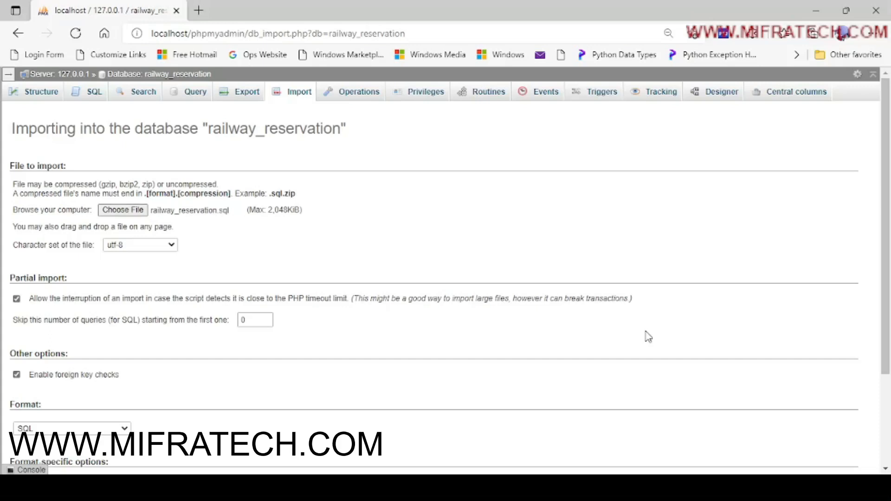
mouse_move(884, 162)
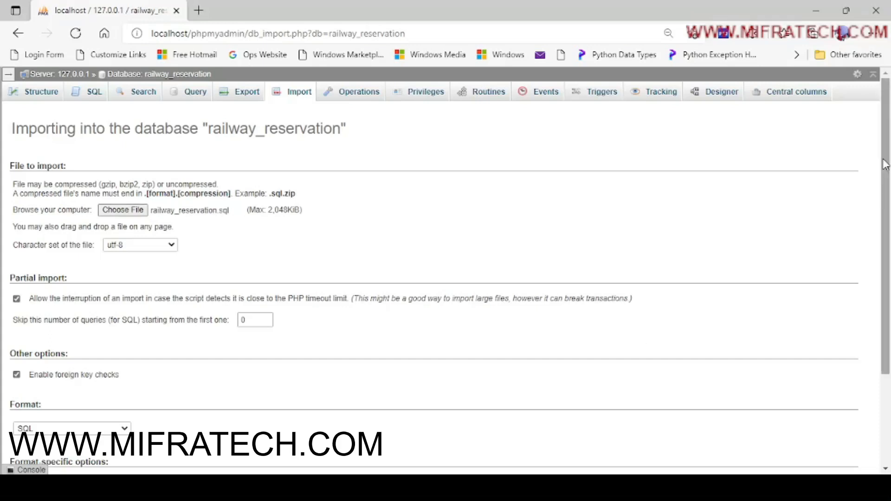
scroll("down", 3)
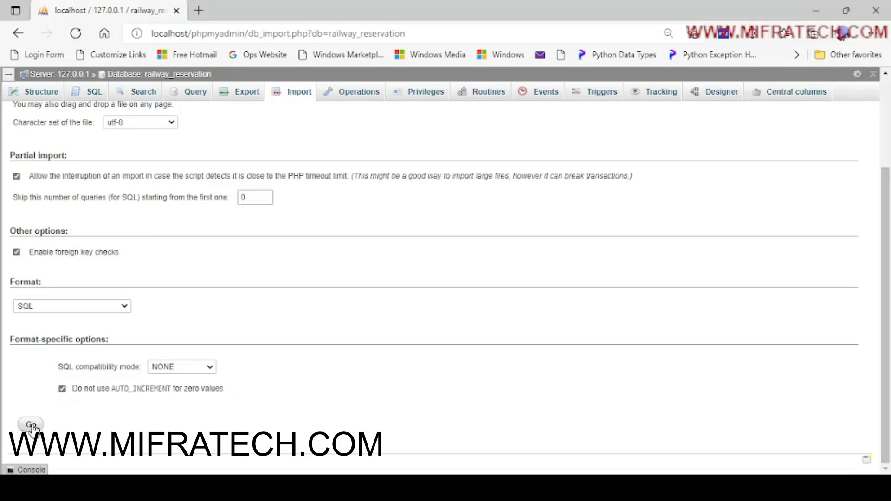
left_click(30, 425)
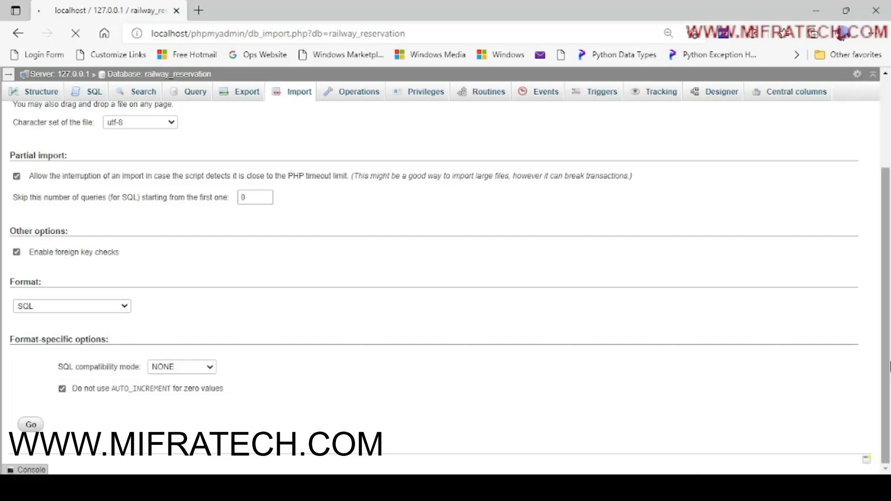
left_click(30, 425)
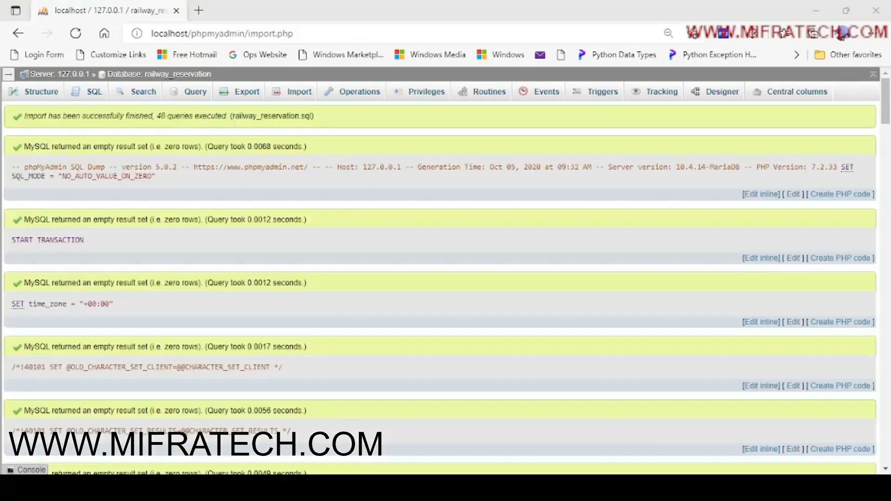
mouse_move(540, 472)
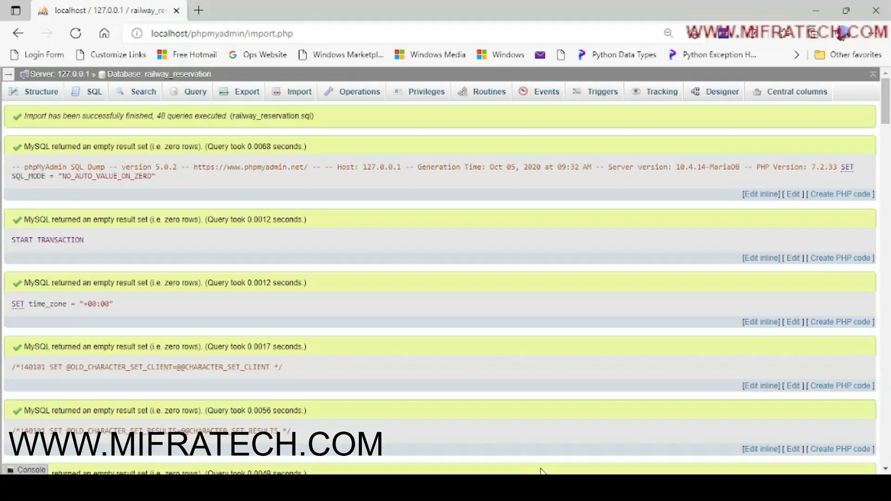
mouse_move(478, 384)
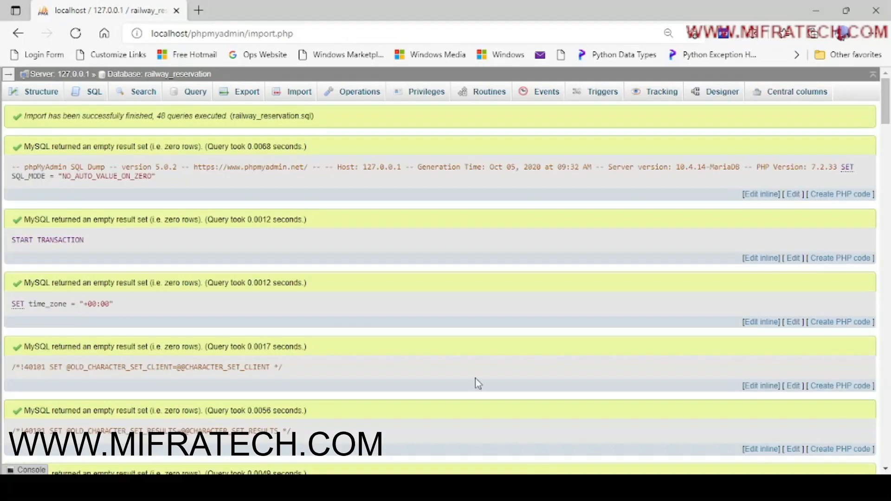
mouse_move(455, 370)
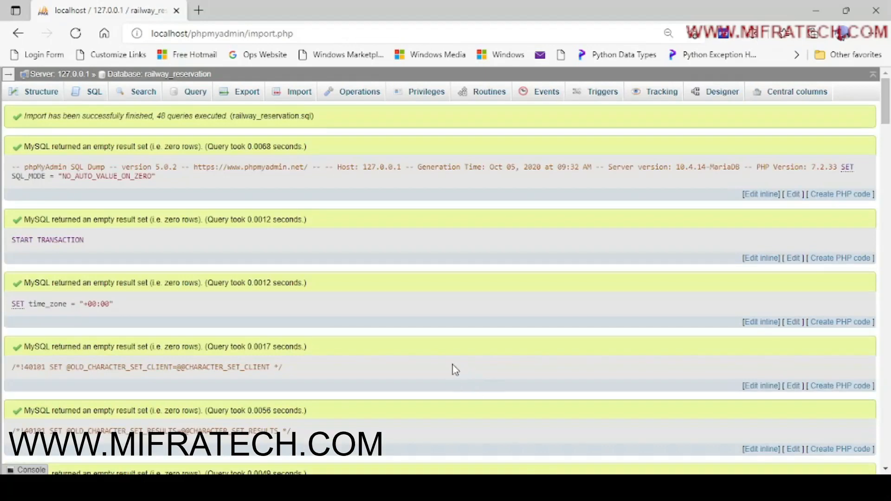
mouse_move(707, 259)
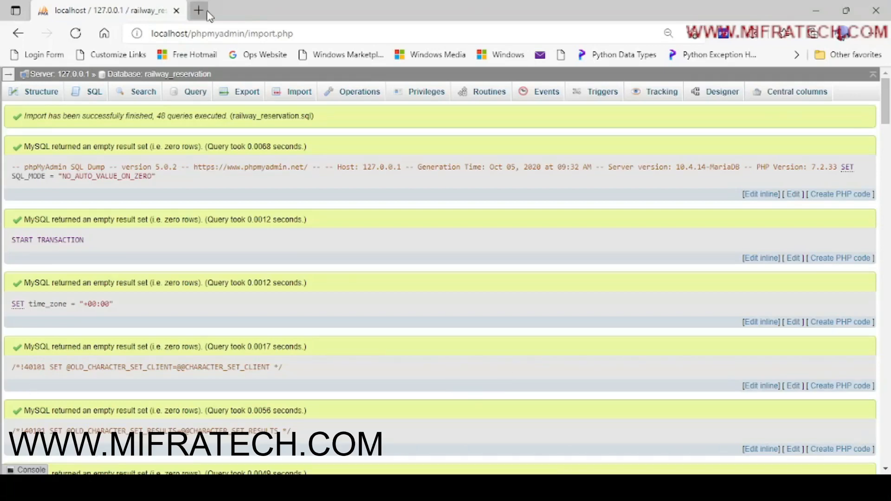
- Open a new browser tab for the app's login.php page
left_click(198, 10)
type("localhost/Railway-Reservation-master/login.php")
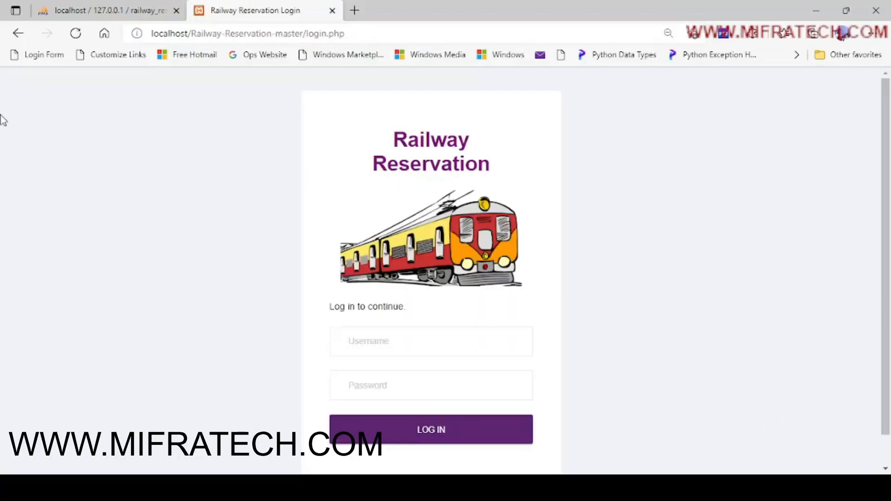
mouse_move(561, 146)
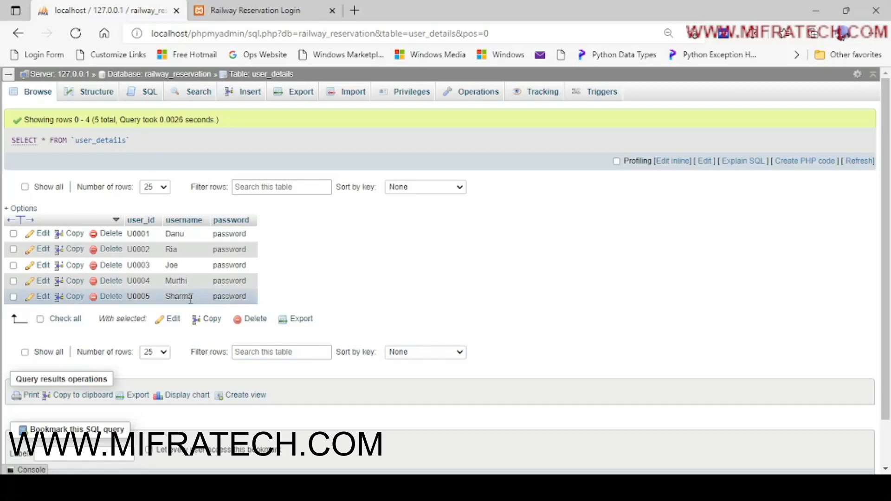
- Log in to Railway Reservation with the username Danu
left_click(259, 10)
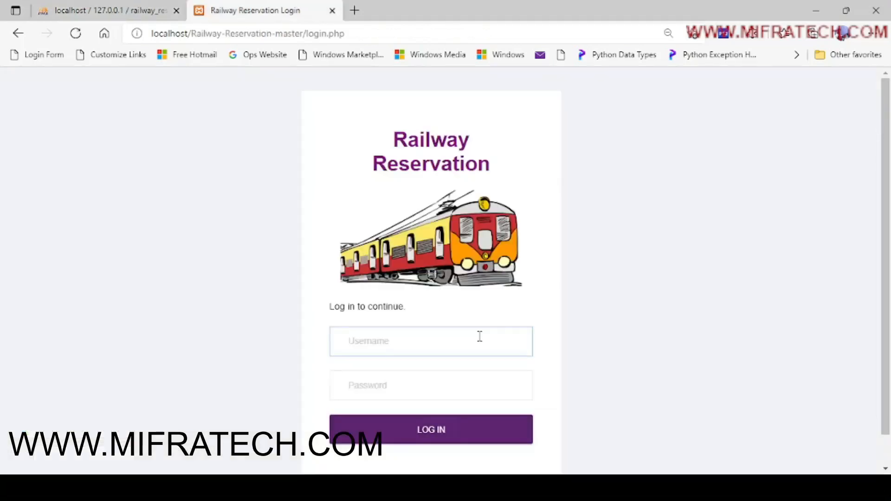
type("Da")
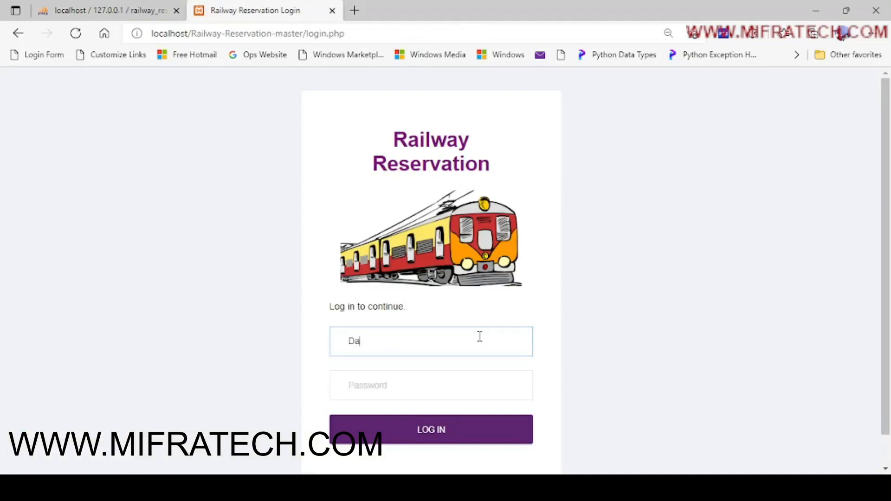
type("nu")
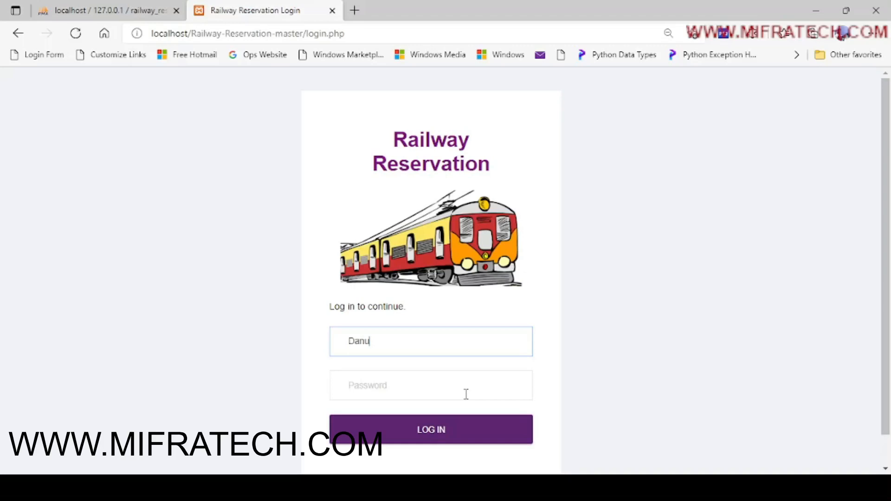
left_click(431, 429)
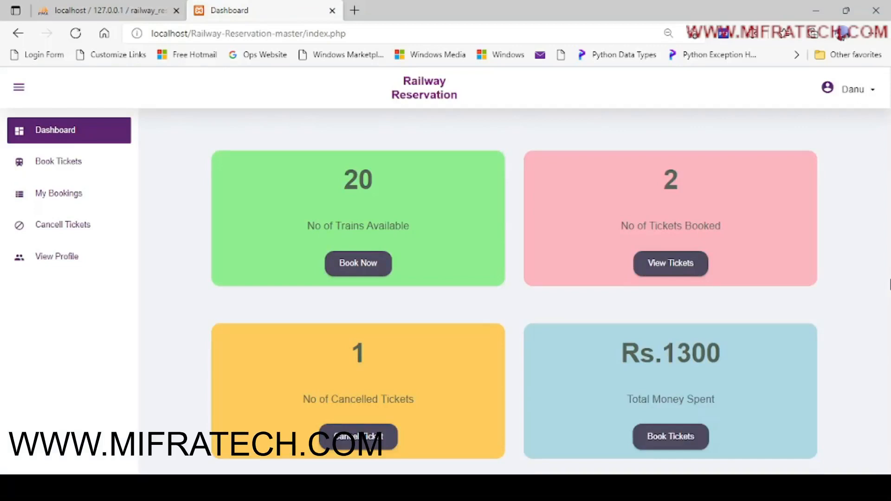
mouse_move(825, 389)
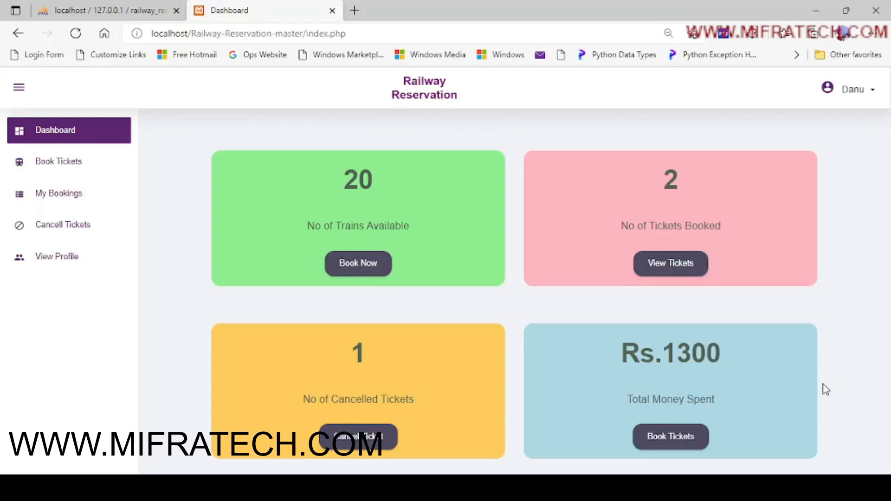
mouse_move(400, 395)
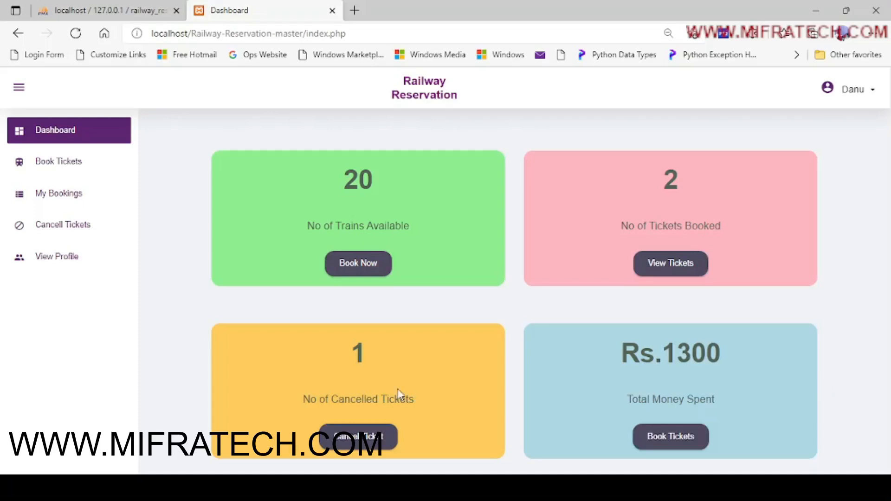
mouse_move(142, 283)
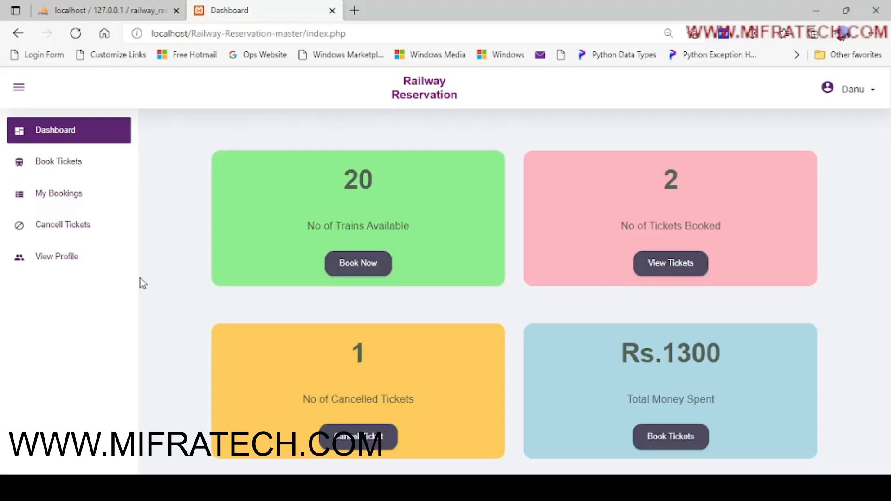
mouse_move(63, 225)
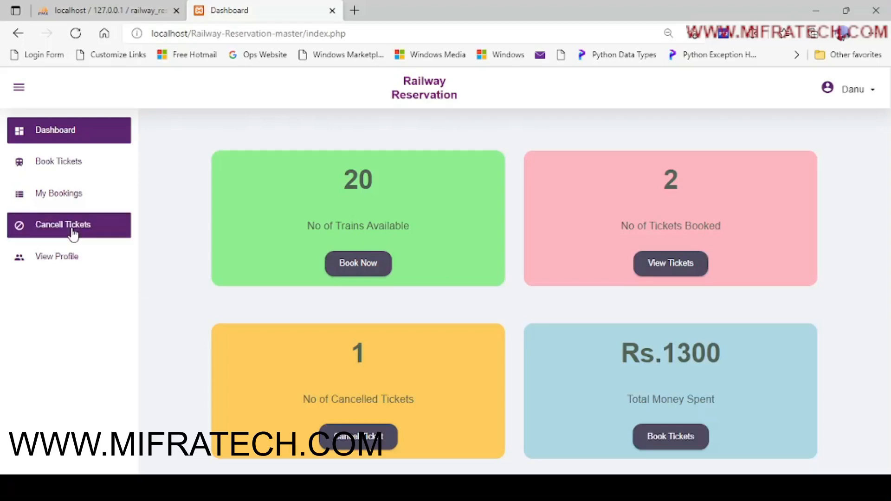
left_click(57, 256)
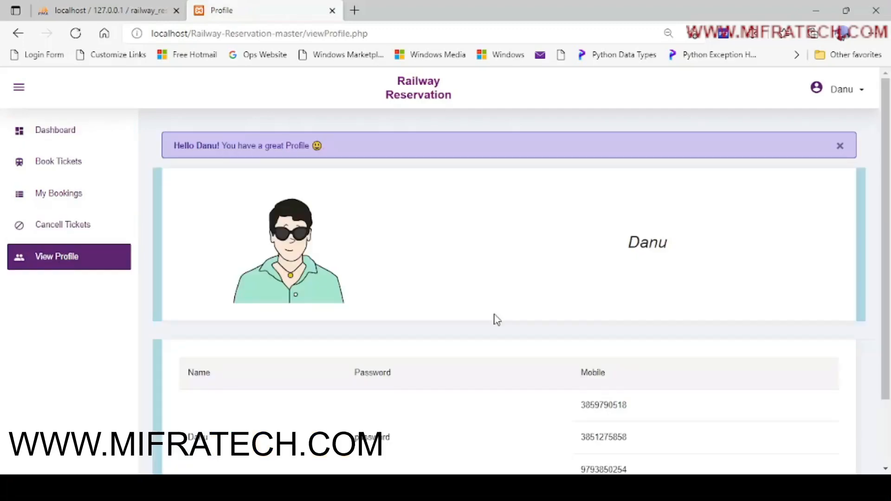
scroll("down", 3)
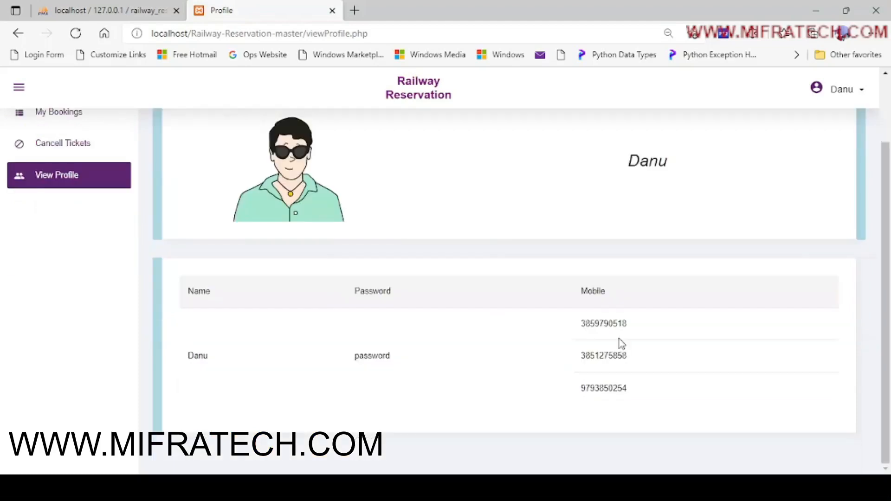
mouse_move(813, 251)
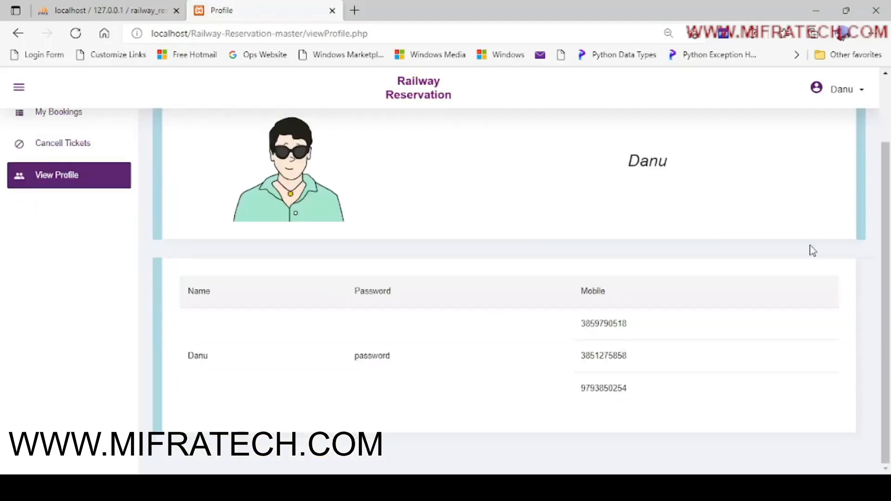
scroll("up", 3)
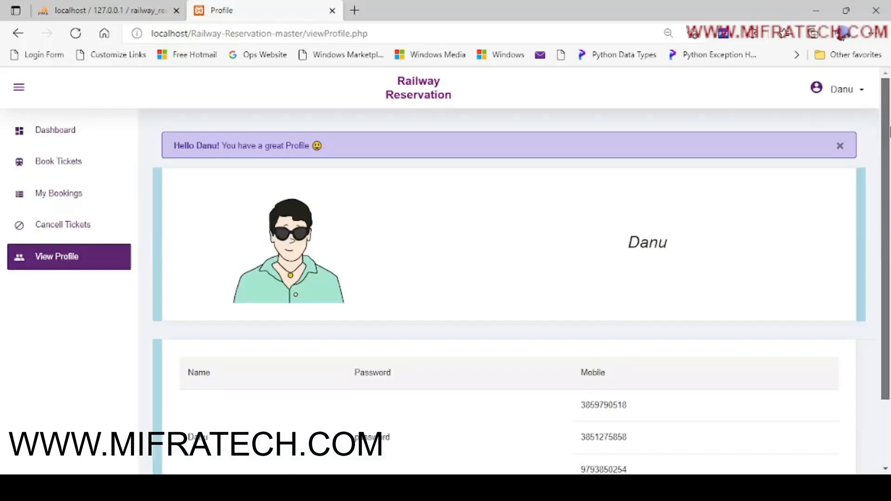
left_click(55, 129)
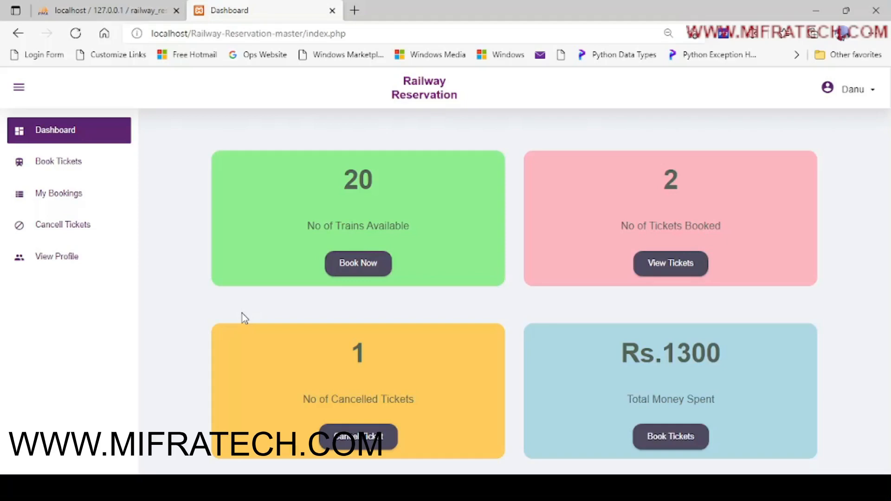
mouse_move(357, 263)
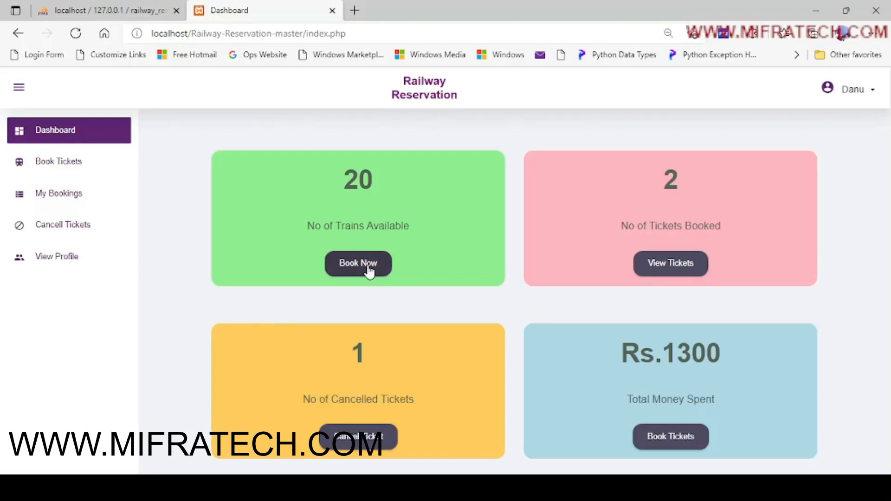
- Search trains from Bengaluru Central to Goa, listing TR013 Goa Express
left_click(358, 263)
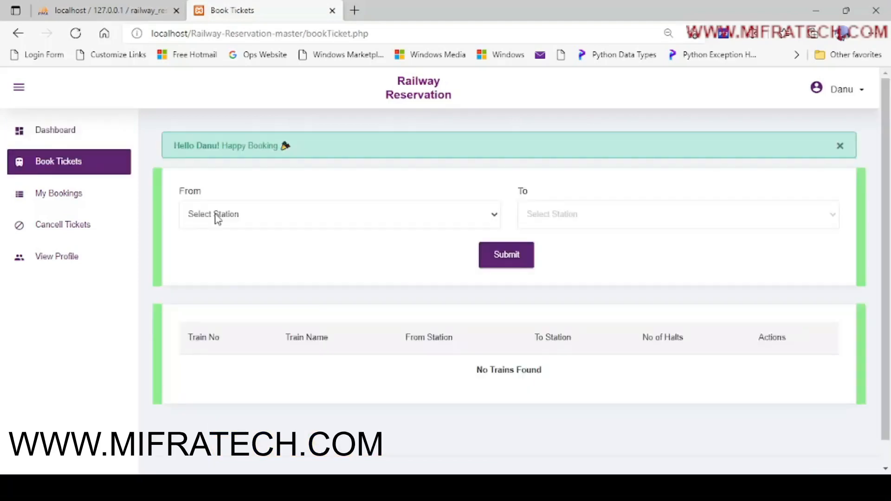
mouse_move(235, 256)
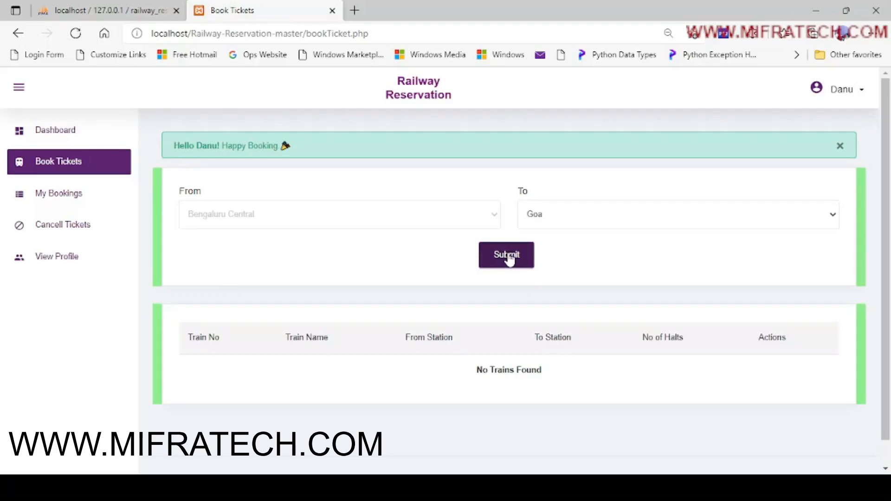
left_click(506, 255)
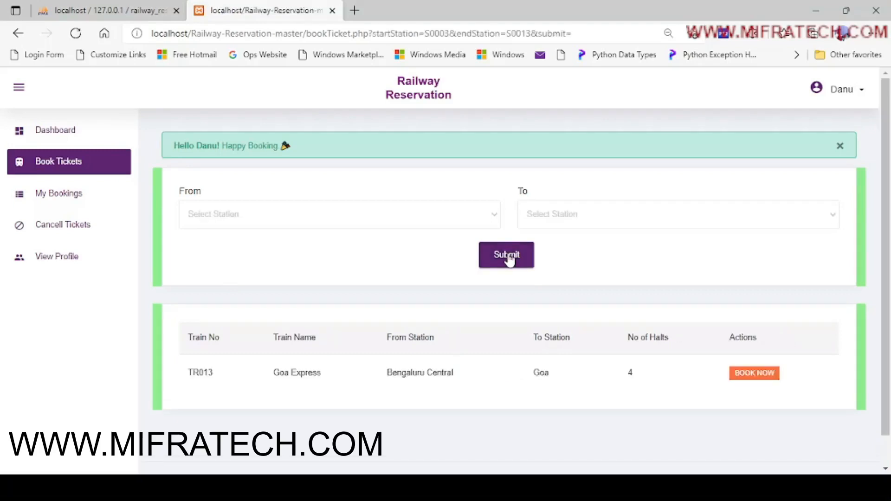
mouse_move(238, 398)
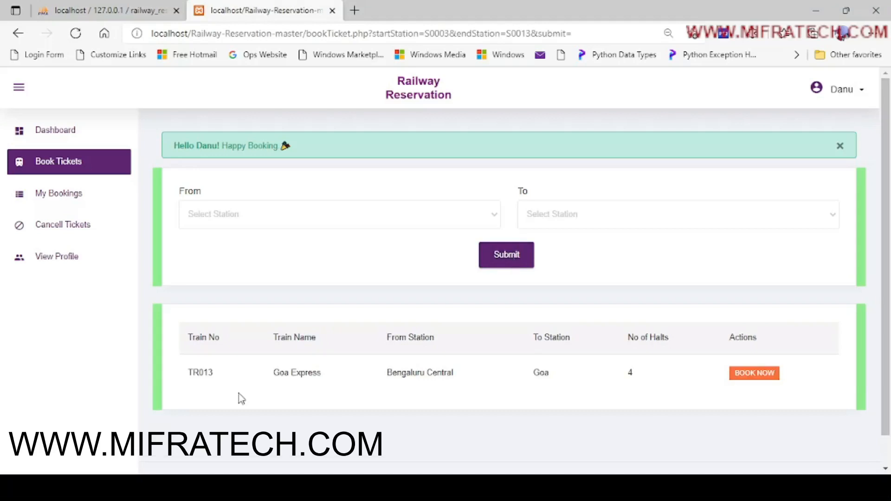
mouse_move(259, 207)
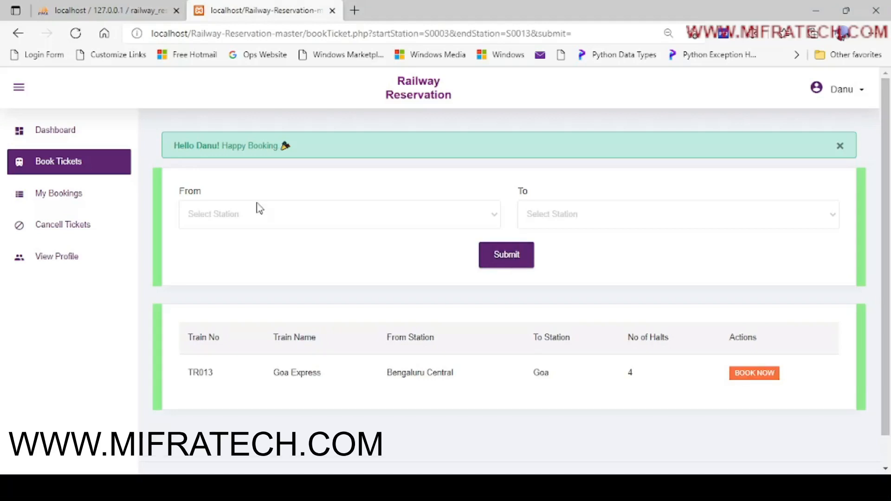
mouse_move(473, 368)
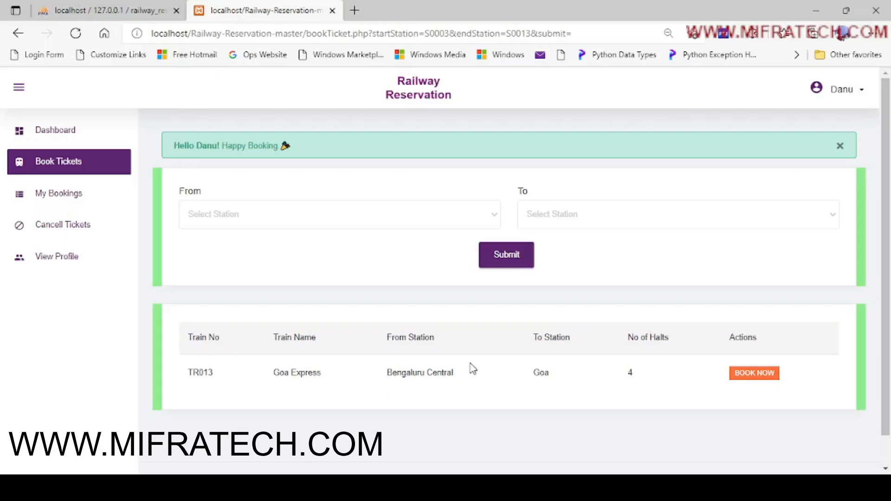
mouse_move(602, 402)
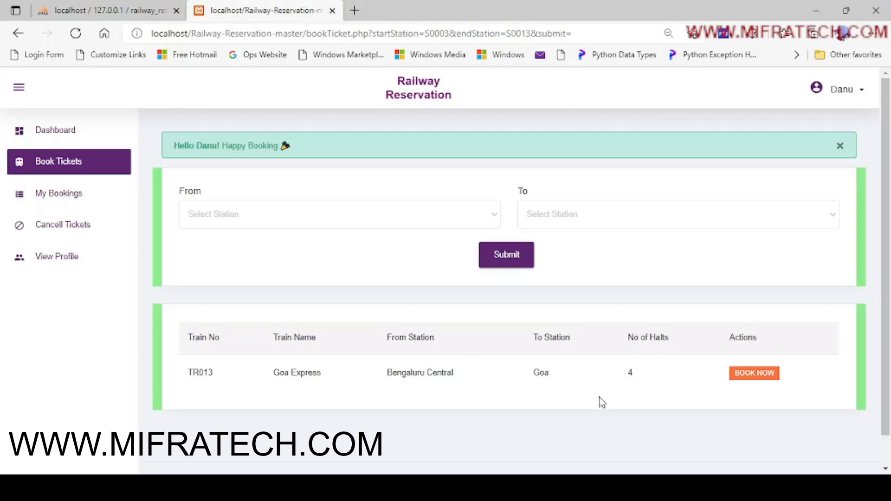
mouse_move(756, 393)
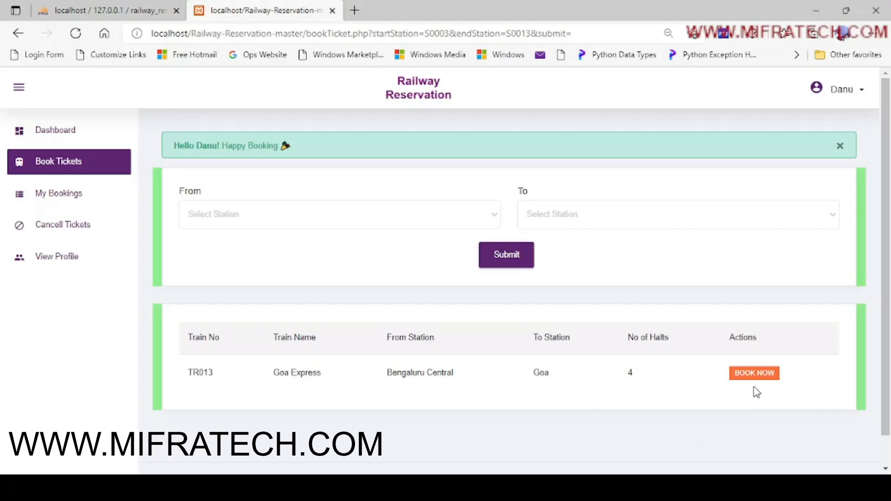
mouse_move(674, 352)
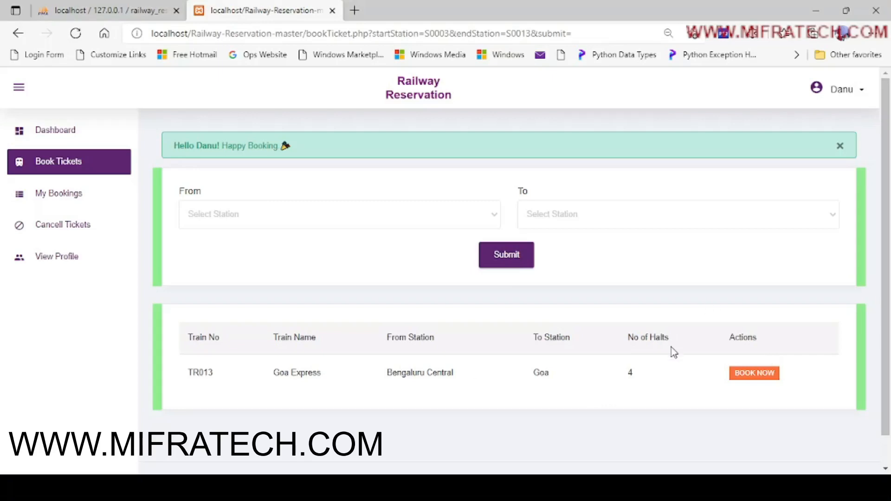
mouse_move(818, 315)
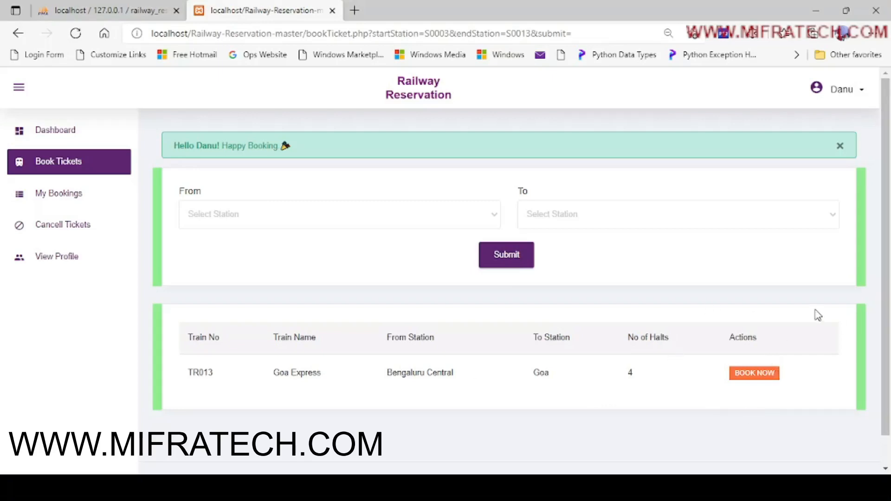
mouse_move(749, 393)
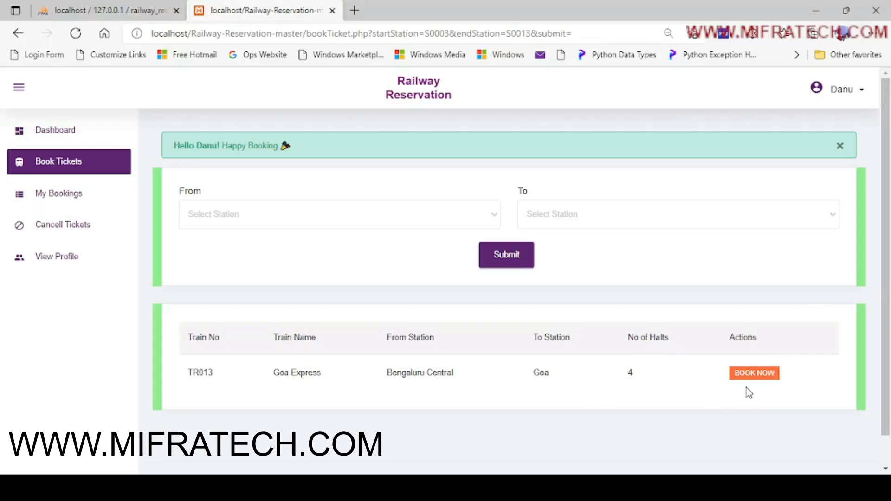
mouse_move(754, 373)
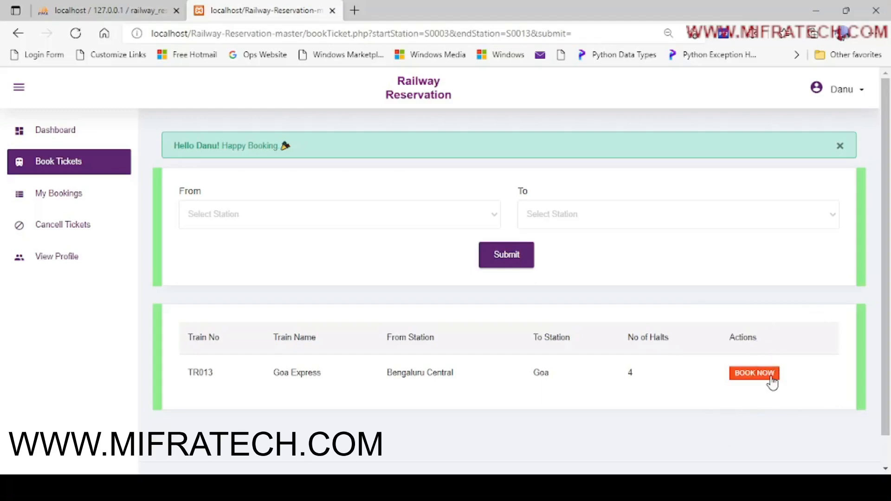
- Start booking TR013 Goa Express and choose the 06 November 2020 travel date
left_click(754, 372)
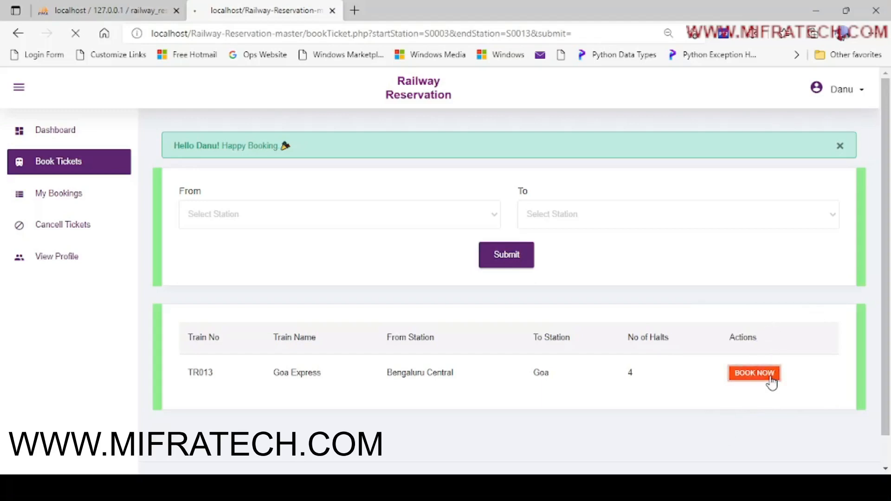
left_click(754, 372)
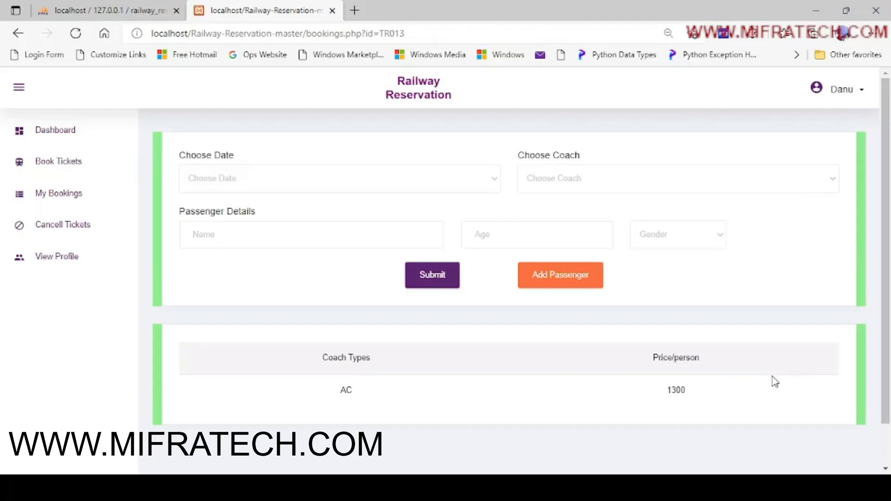
mouse_move(308, 114)
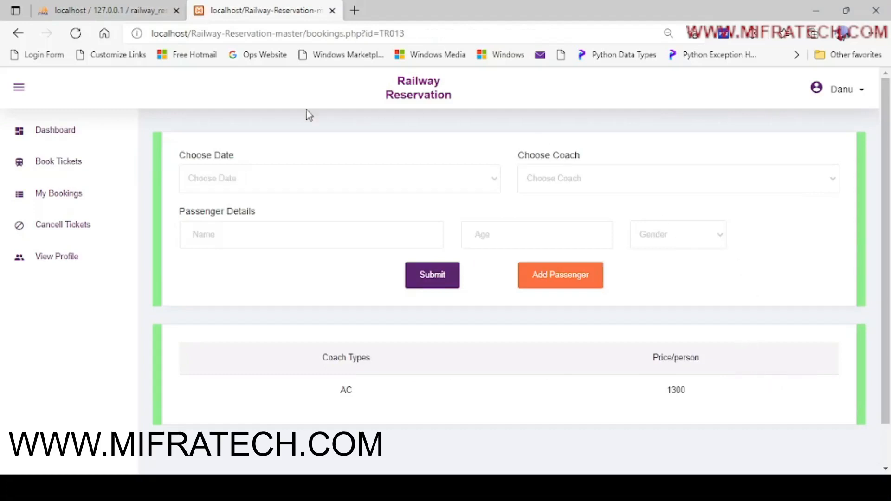
mouse_move(271, 255)
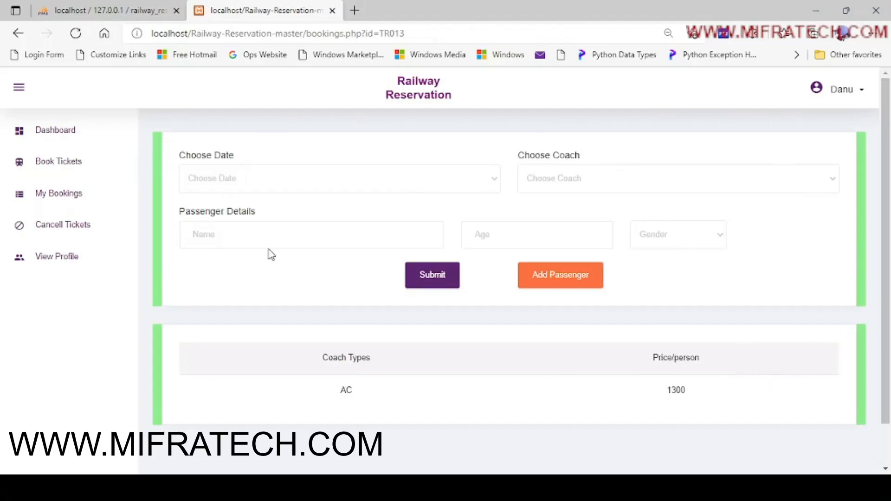
mouse_move(682, 116)
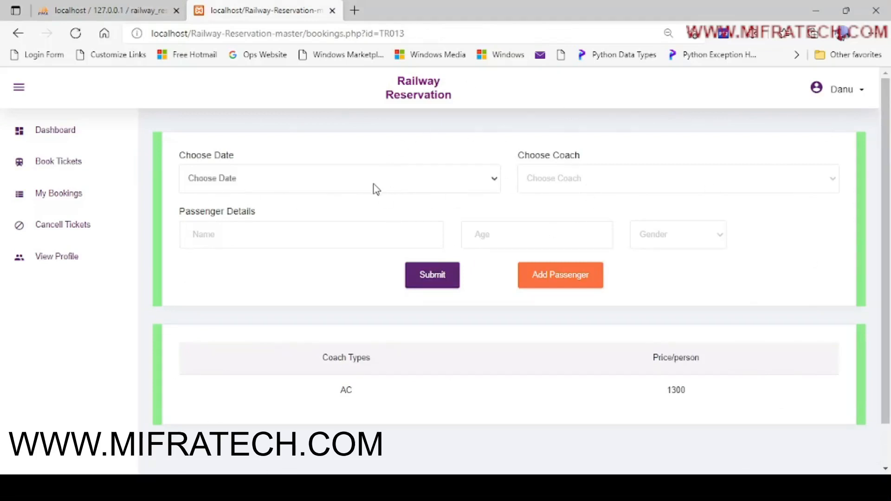
mouse_move(362, 178)
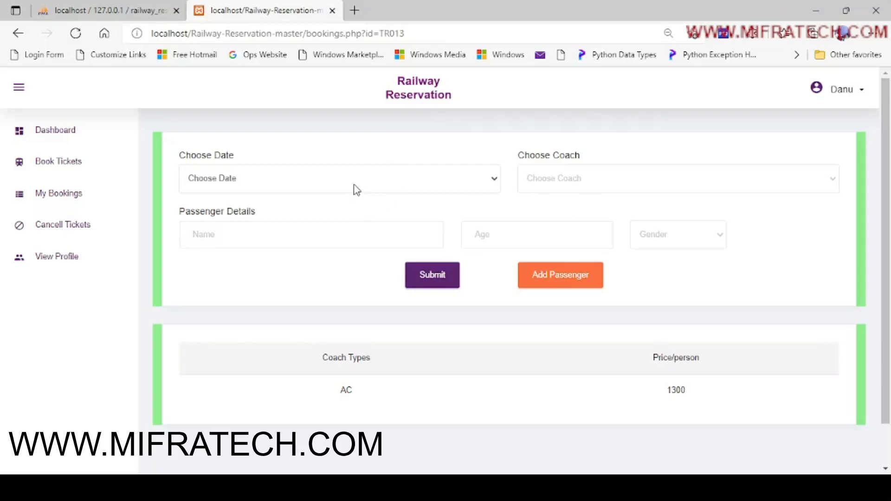
left_click(340, 178)
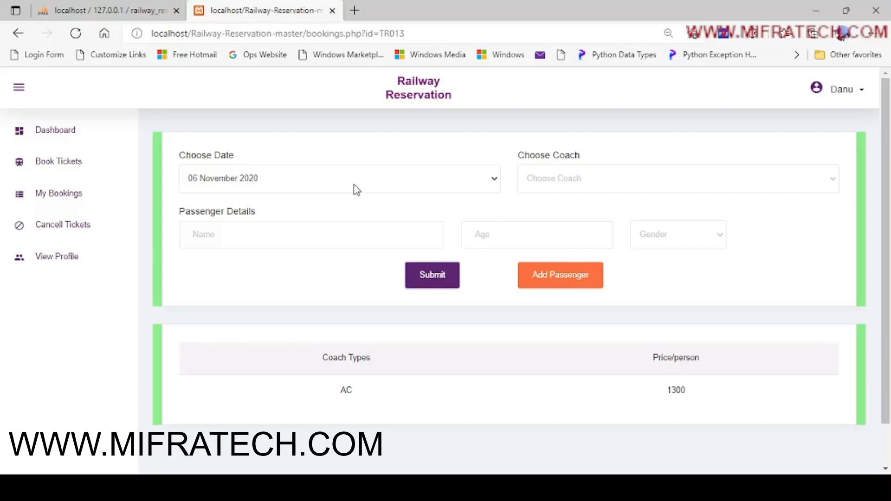
mouse_move(342, 214)
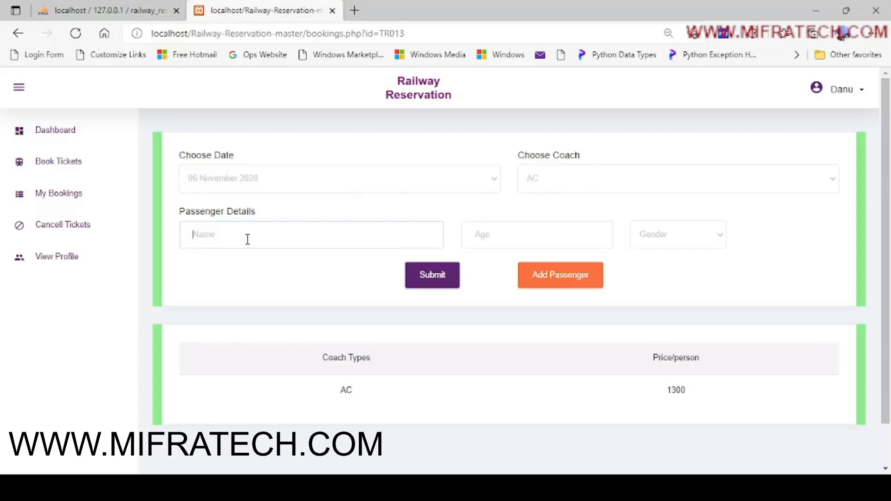
- Enter the first passenger as 'passsnger', age 30, male
left_click(311, 234)
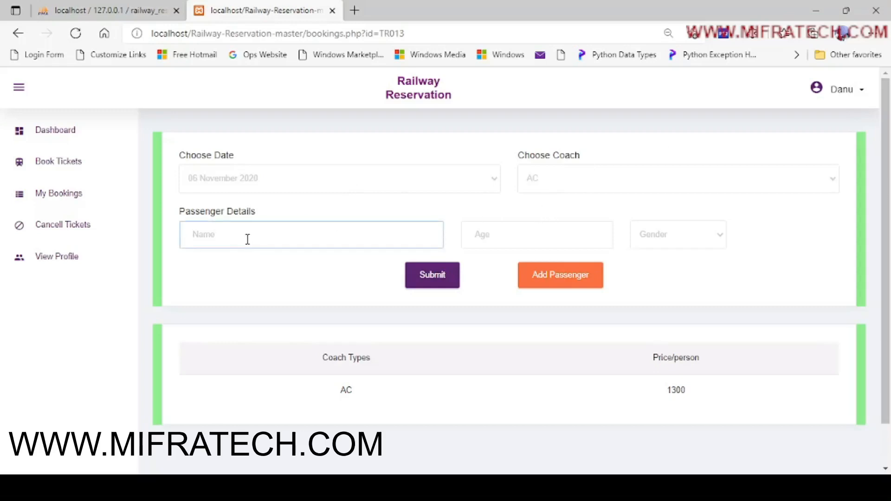
type("p")
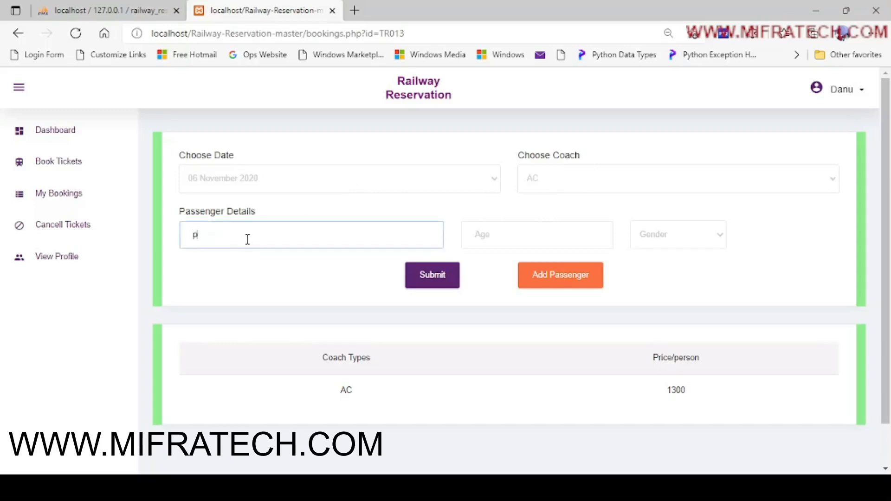
type("assr")
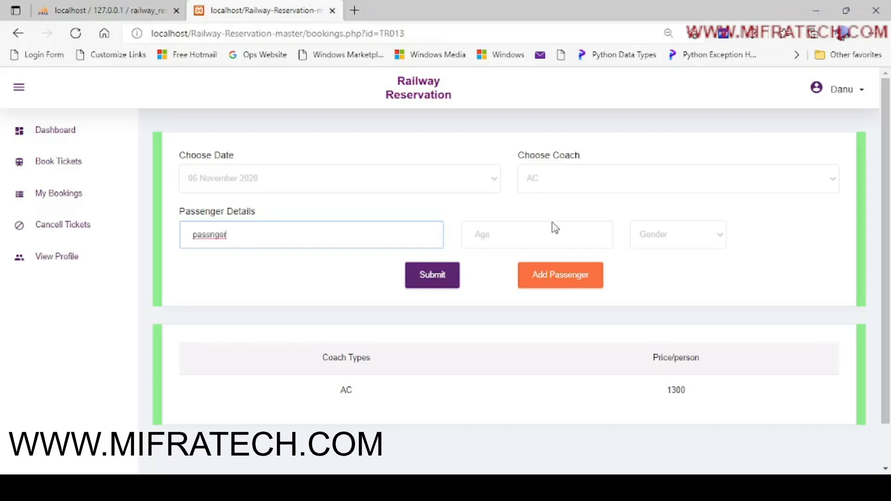
left_click(536, 234)
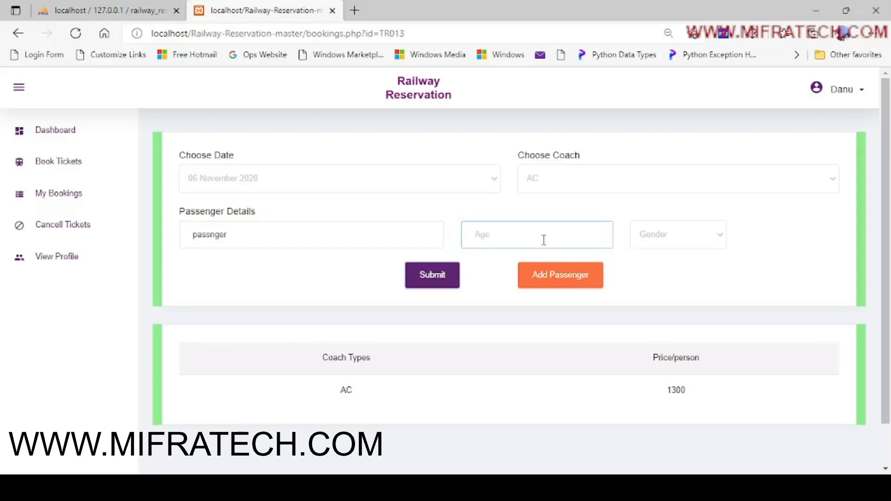
type("30")
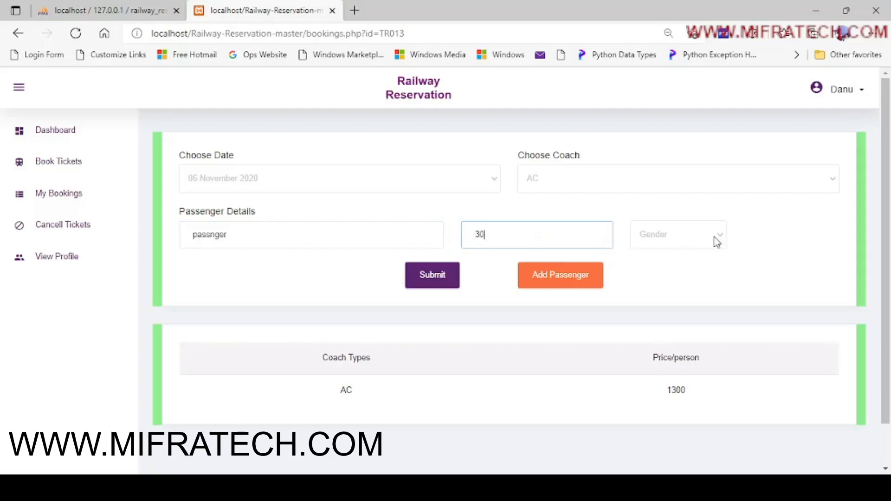
left_click(678, 234)
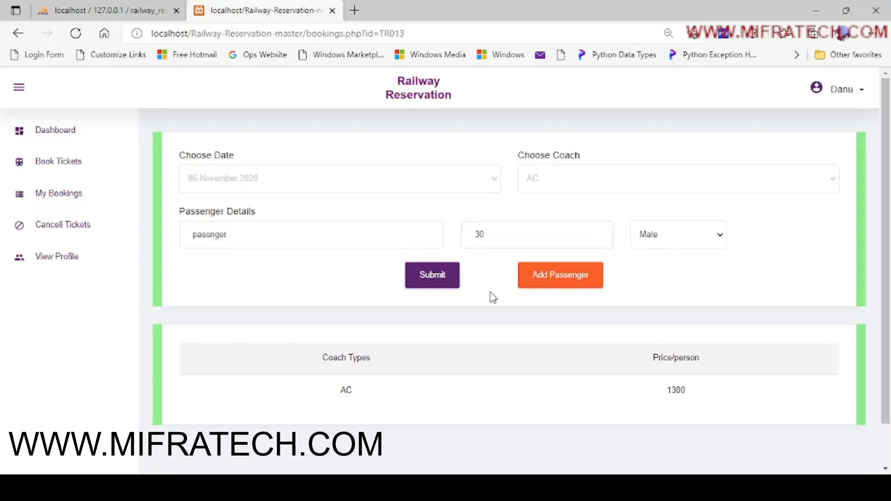
- Add a second passenger row and fill it with passenger1, age 31, Male
left_click(559, 274)
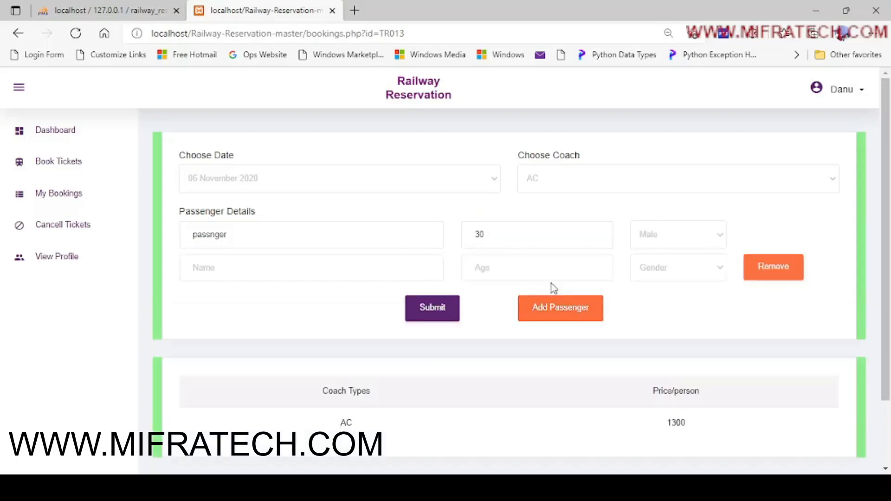
mouse_move(758, 210)
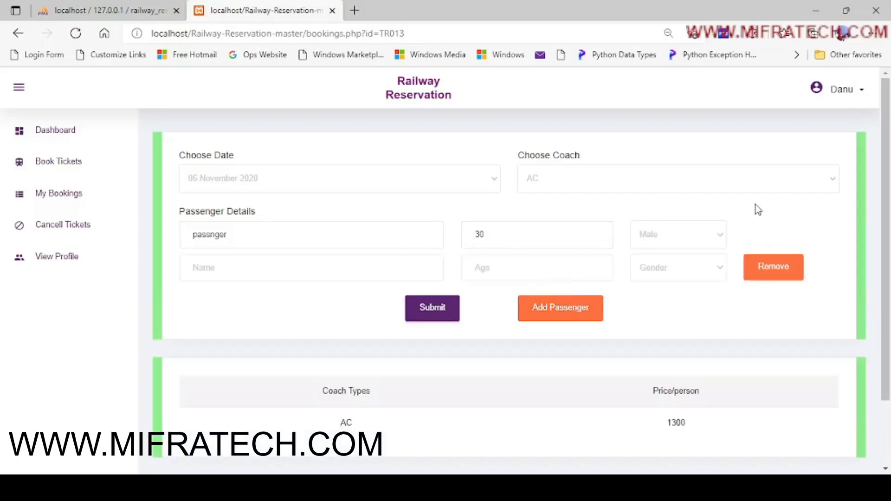
mouse_move(771, 235)
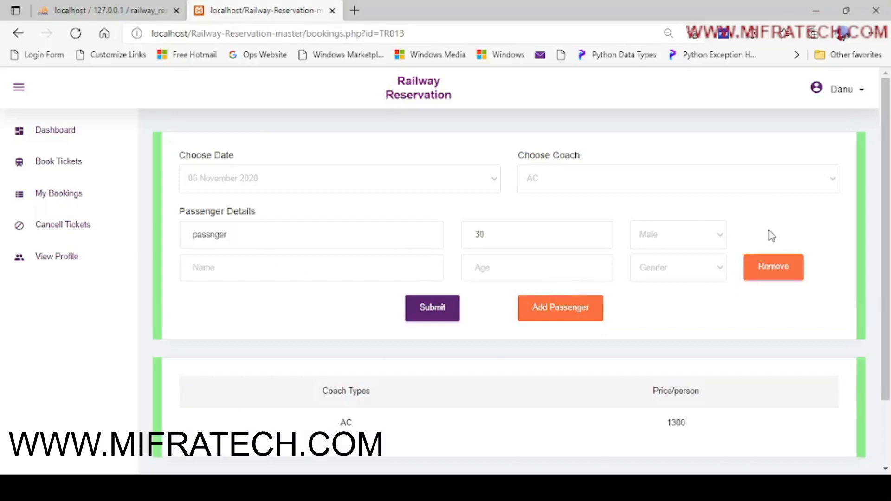
mouse_move(66, 319)
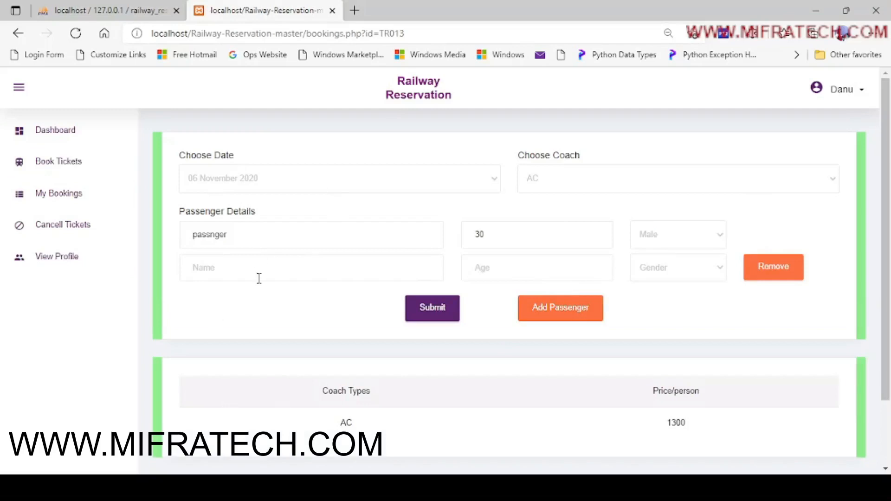
type("pi")
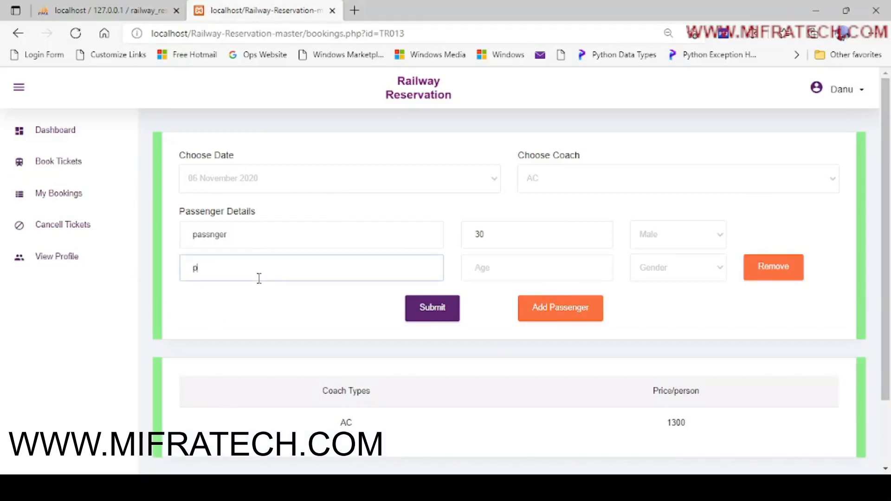
type("assenger")
left_click(537, 267)
type("3")
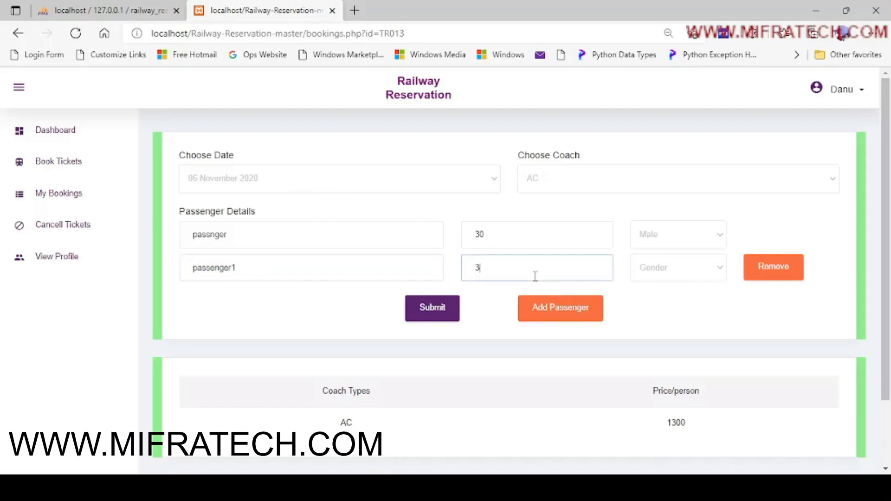
type("1")
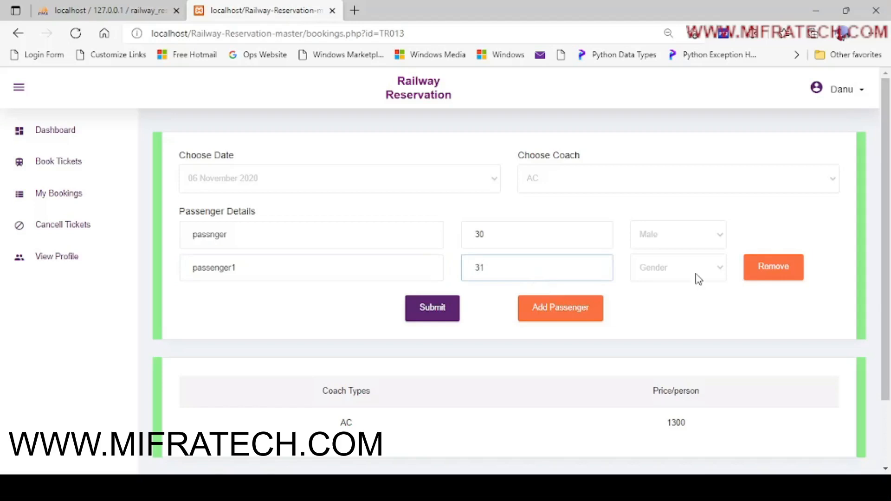
left_click(676, 268)
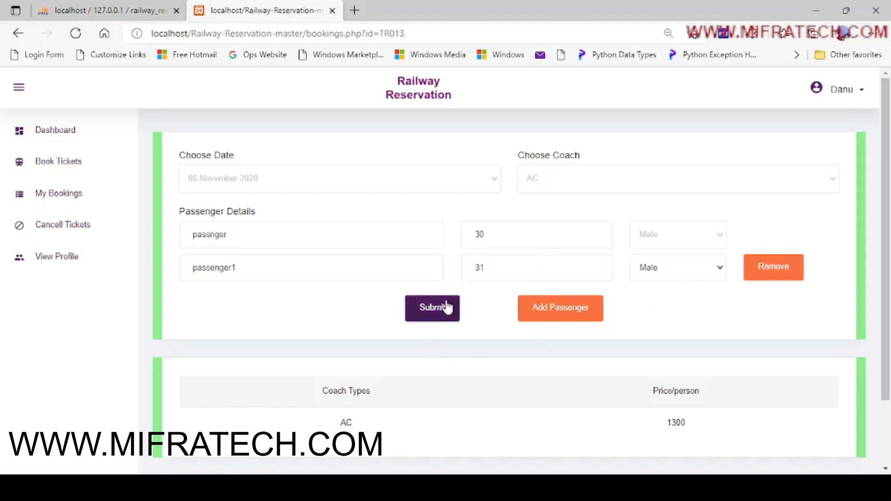
- Submit the two-passenger Goa Express booking and dismiss the 'TICKET BOOKED SUCCESSFULLY' alert
left_click(432, 307)
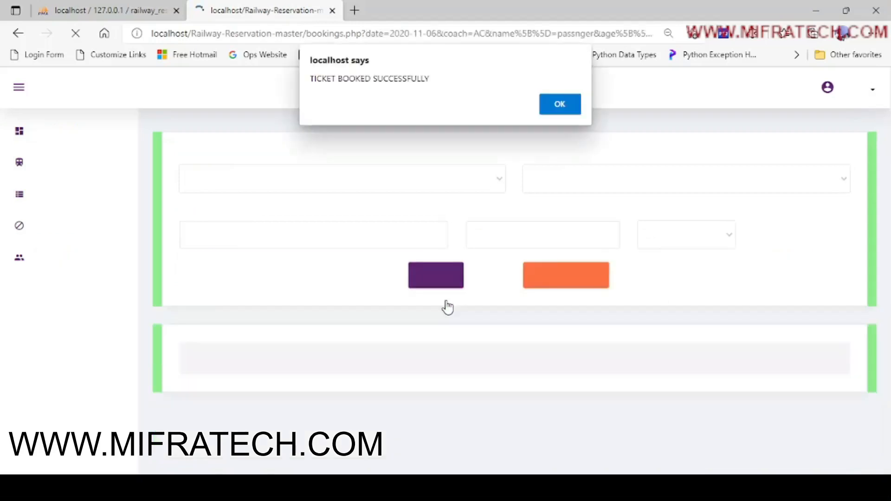
mouse_move(824, 208)
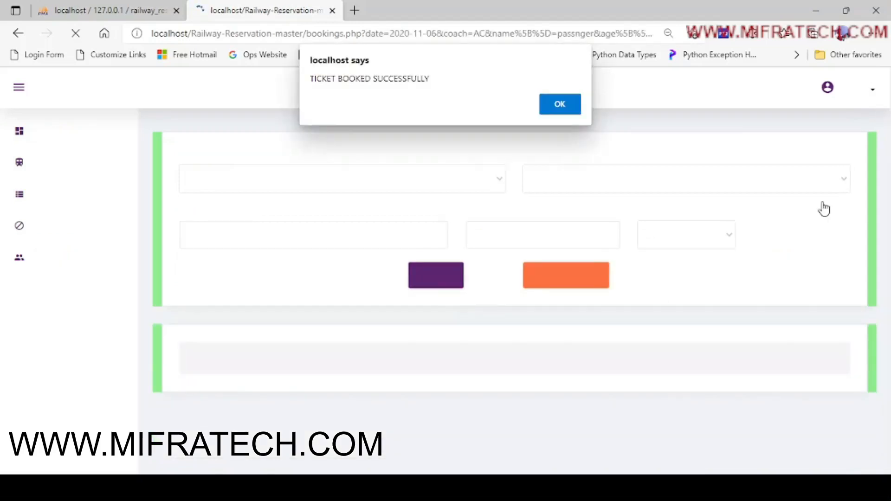
mouse_move(352, 337)
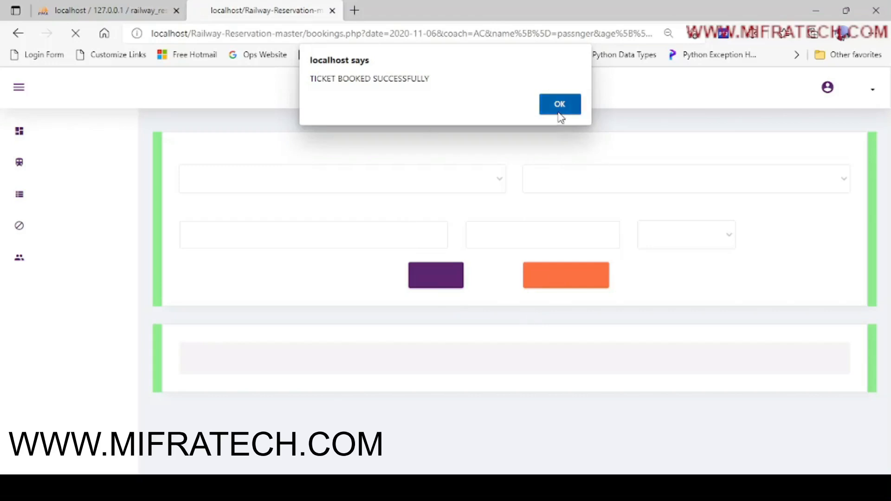
left_click(559, 104)
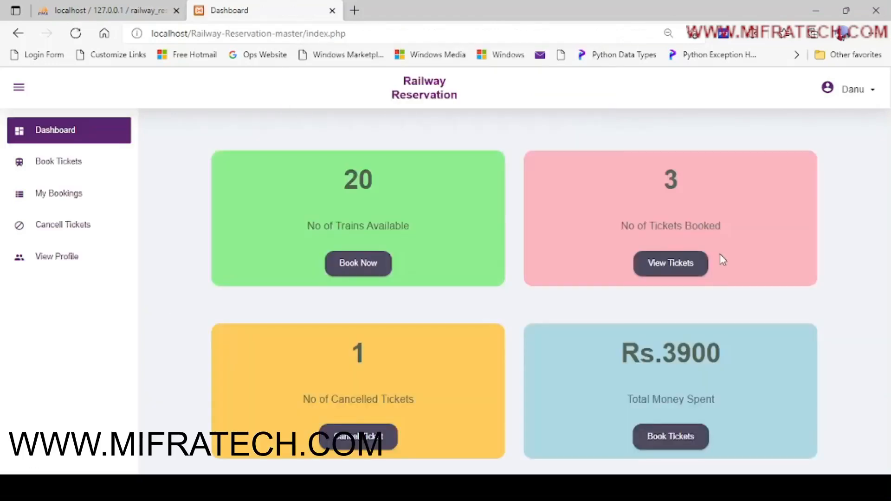
mouse_move(670, 268)
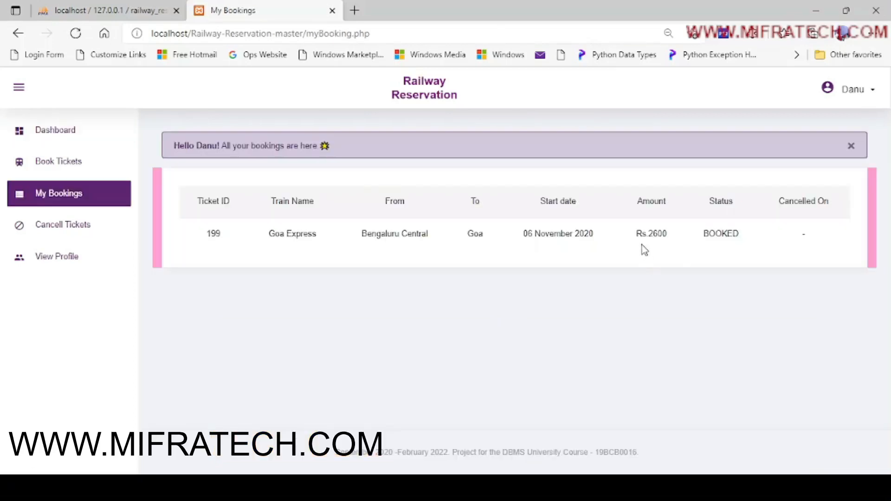
mouse_move(244, 245)
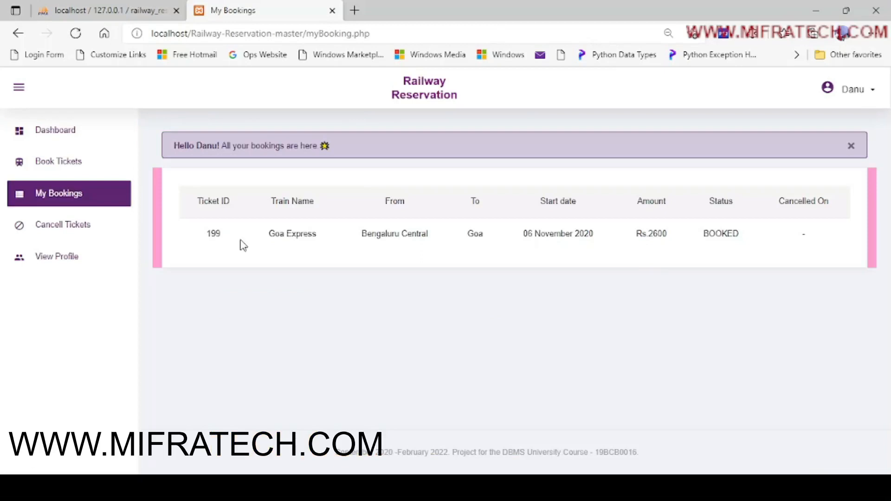
mouse_move(341, 235)
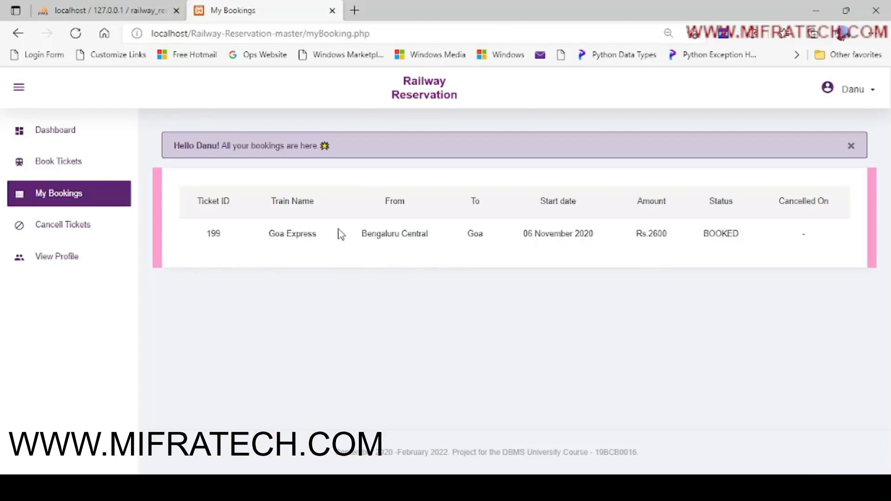
mouse_move(560, 244)
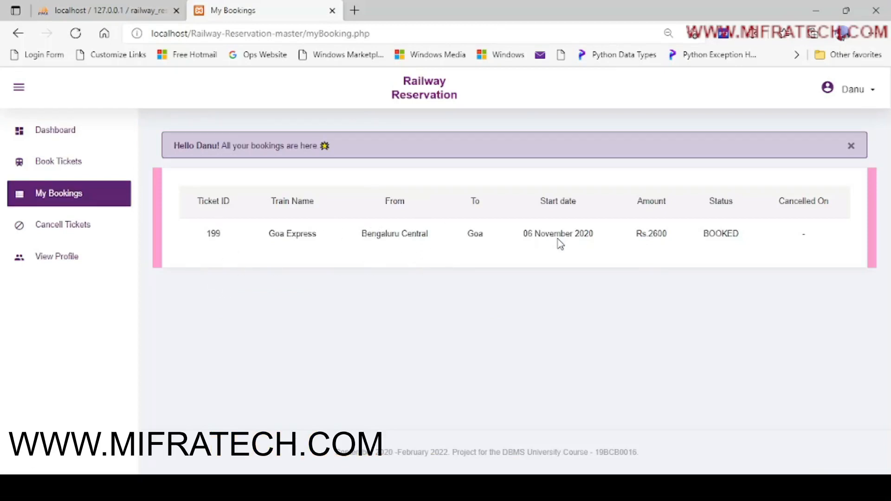
mouse_move(618, 249)
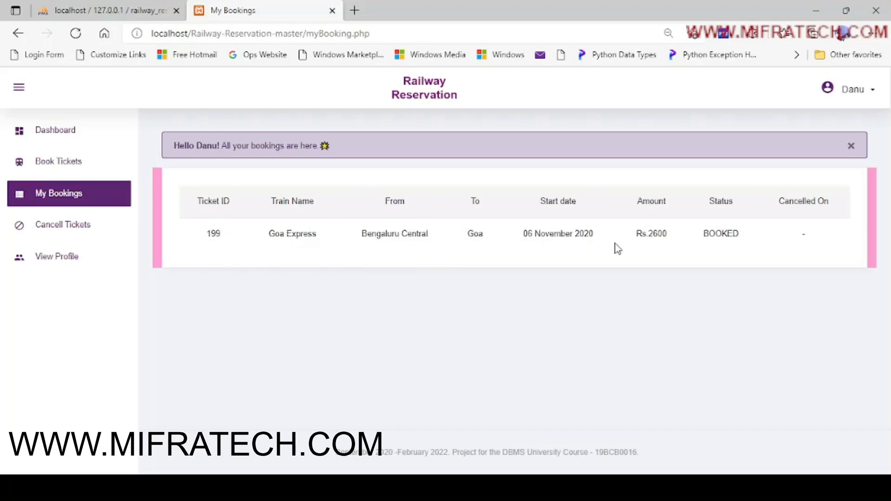
mouse_move(665, 236)
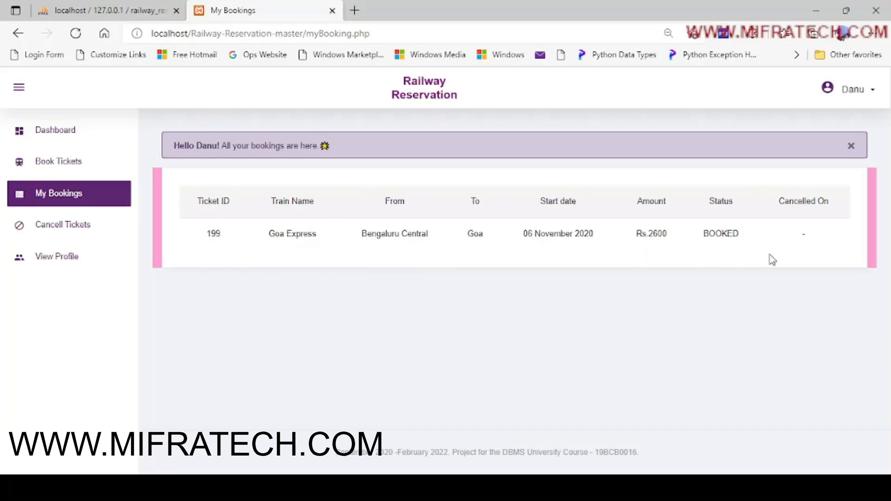
mouse_move(646, 162)
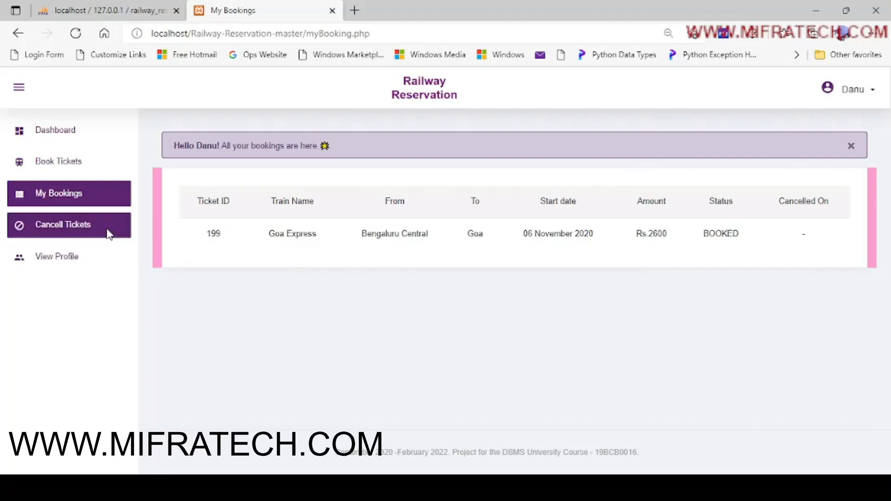
- Cancel Goa Express ticket 199 from the Cancell Tickets page
left_click(63, 224)
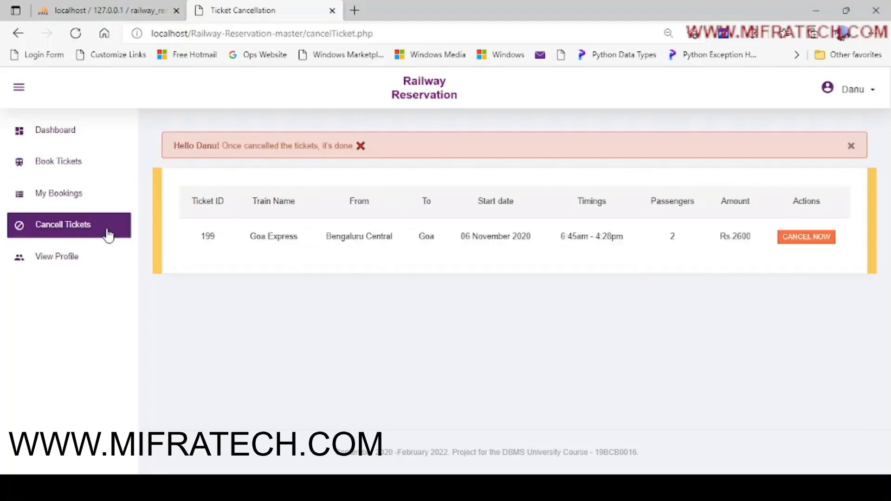
mouse_move(881, 286)
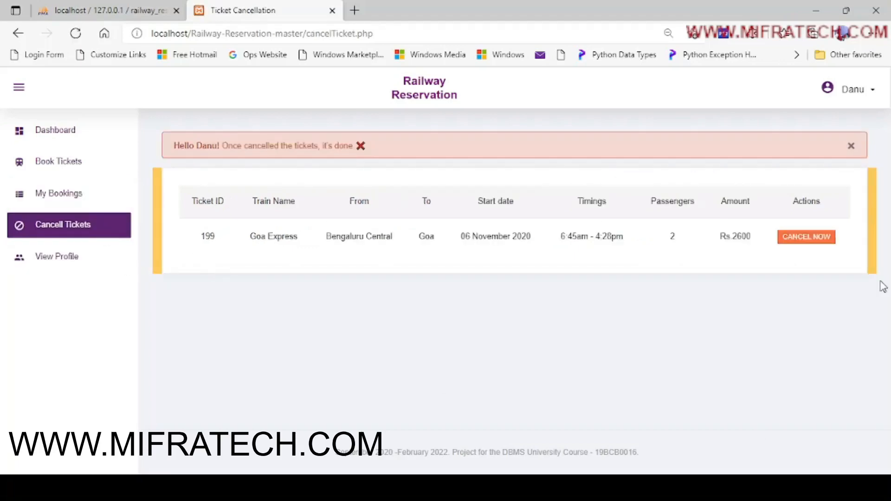
mouse_move(737, 275)
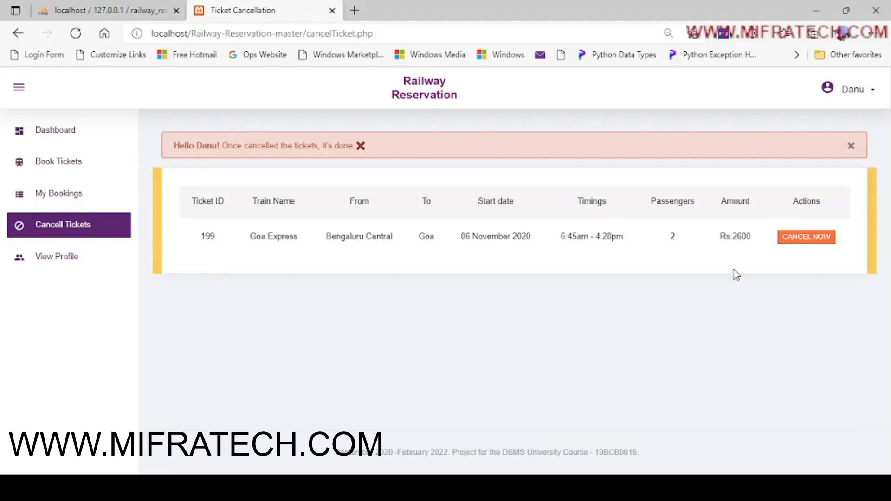
mouse_move(805, 237)
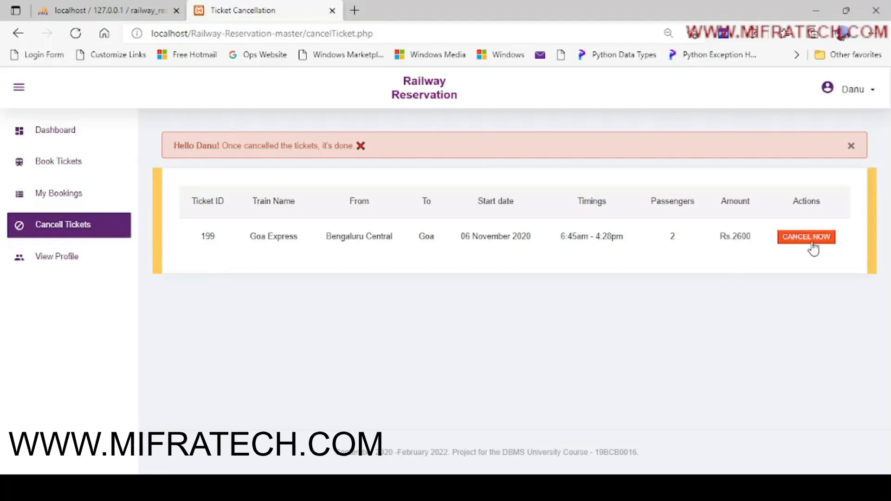
left_click(806, 237)
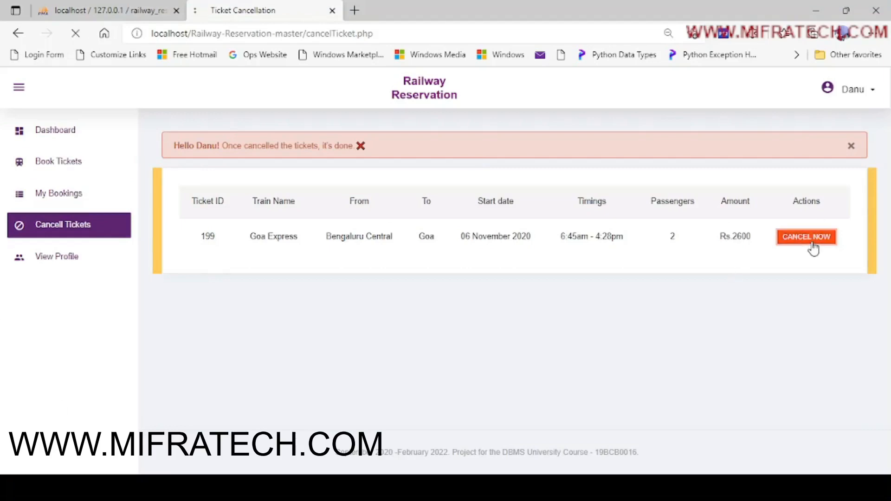
left_click(805, 236)
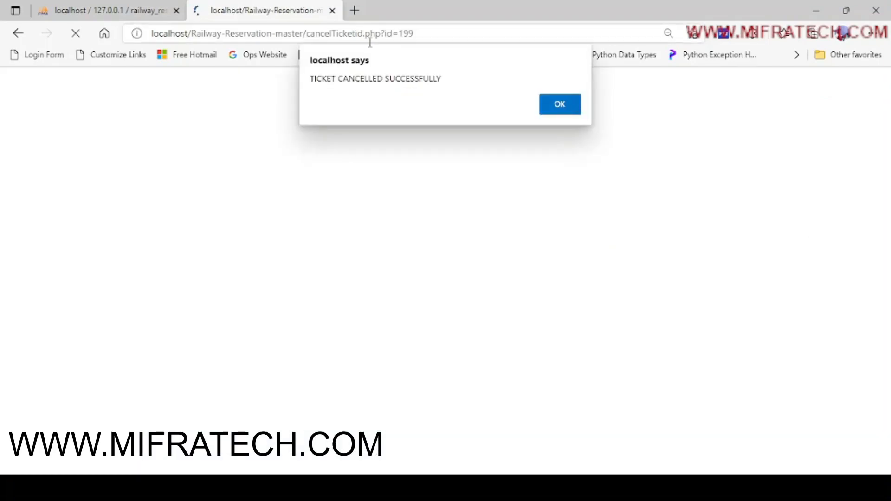